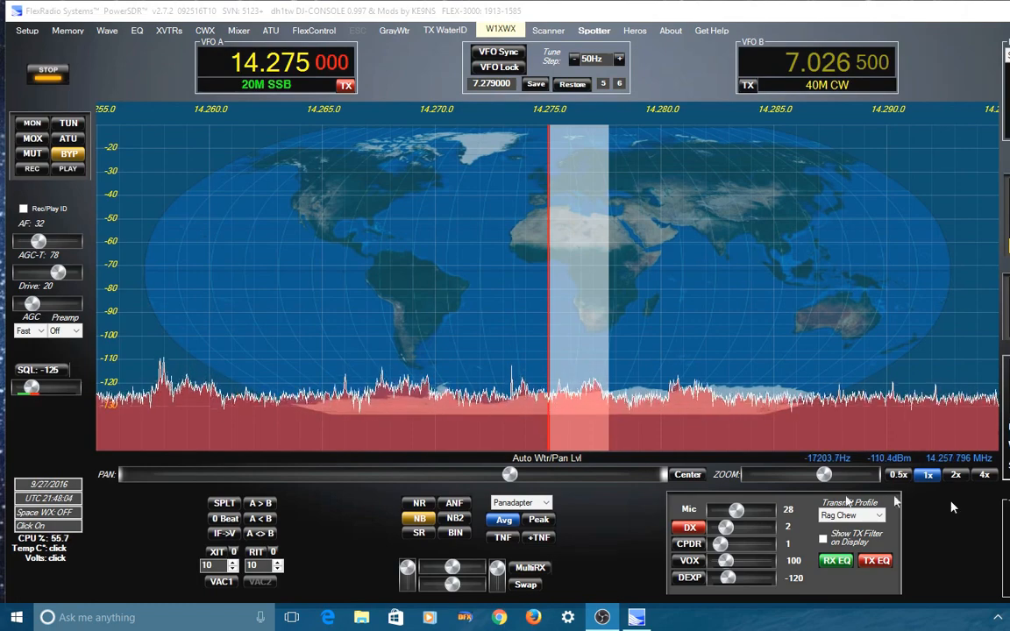
pyautogui.moveTo(669, 461)
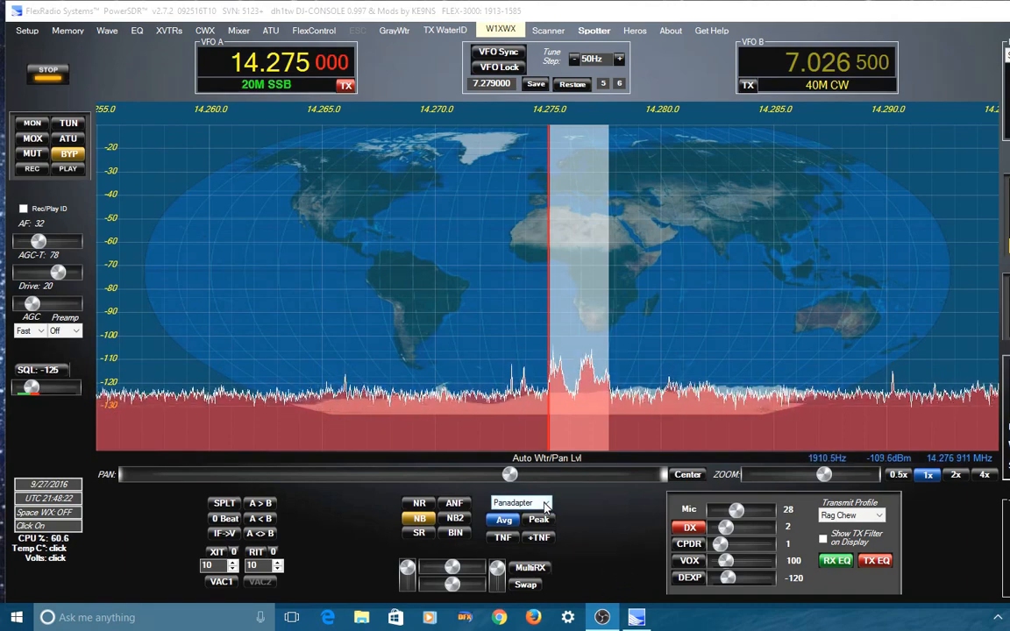
# - Switch the panadapter display mode to Panafall (spectrum over waterfall)
pyautogui.click(523, 501)
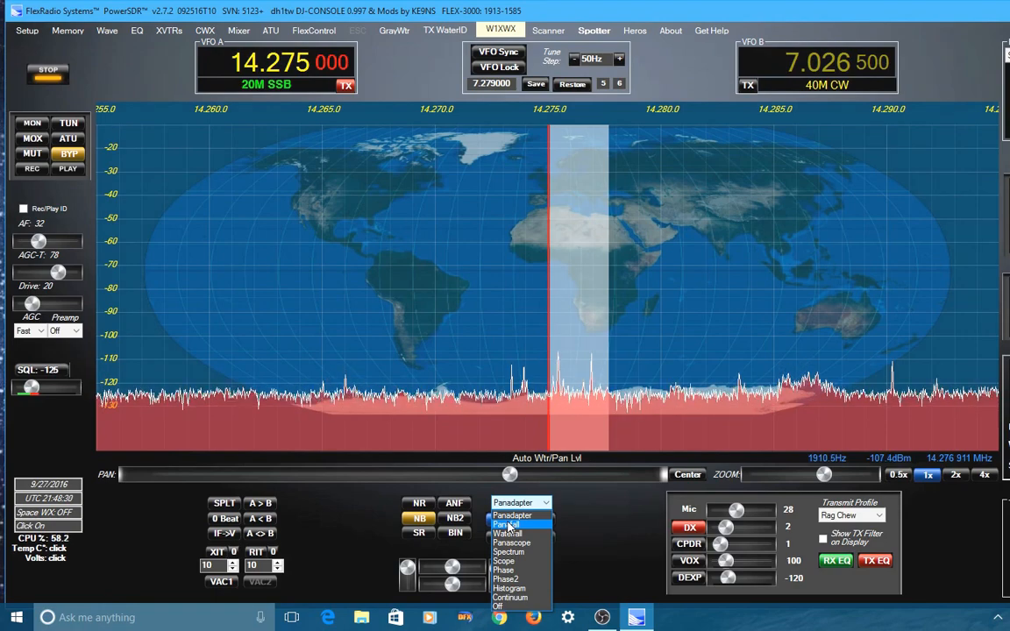
pyautogui.click(507, 524)
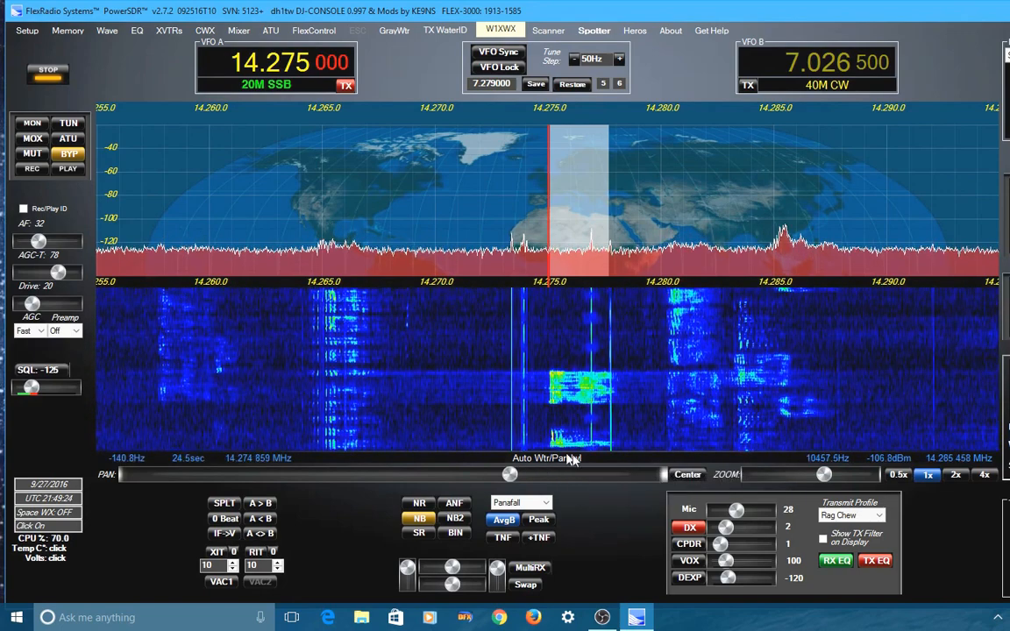
pyautogui.moveTo(596, 512)
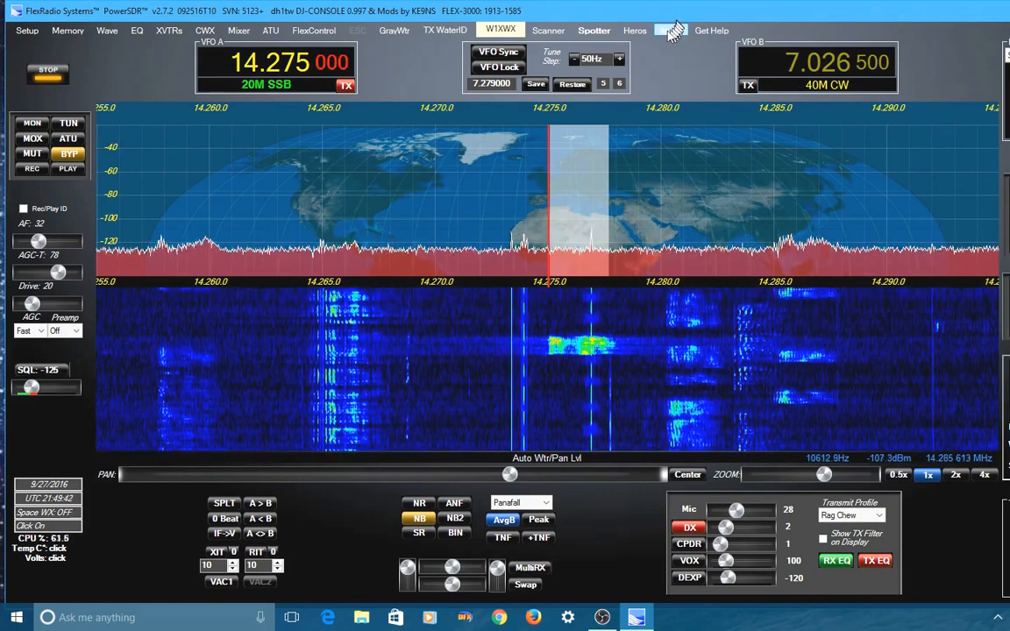
pyautogui.moveTo(594, 30)
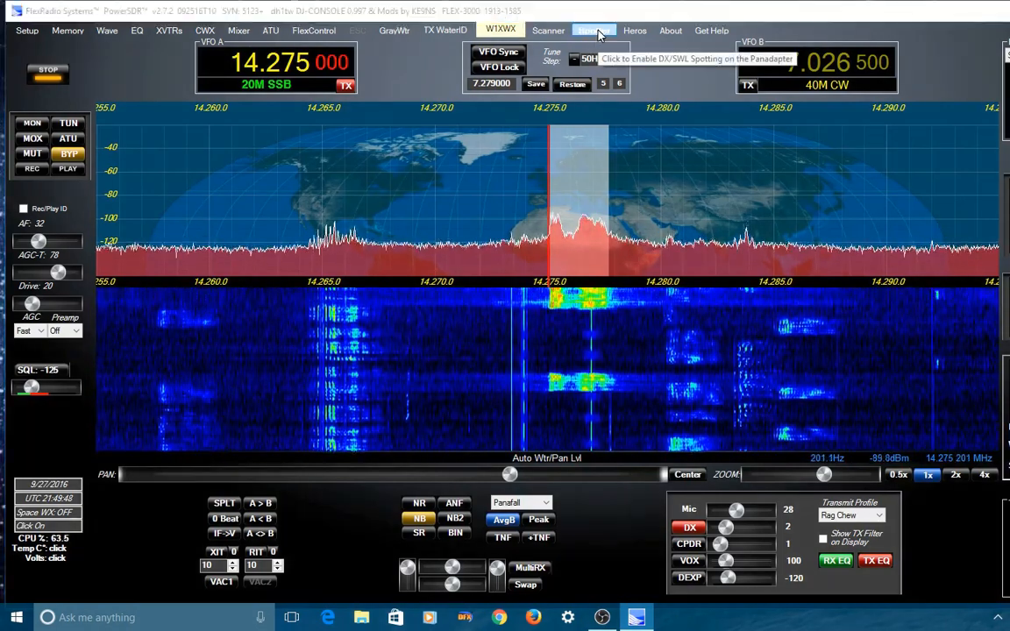
# - Bring up the DX / SWL Spotter and select the ve7cc.net:23 cluster address
pyautogui.click(593, 29)
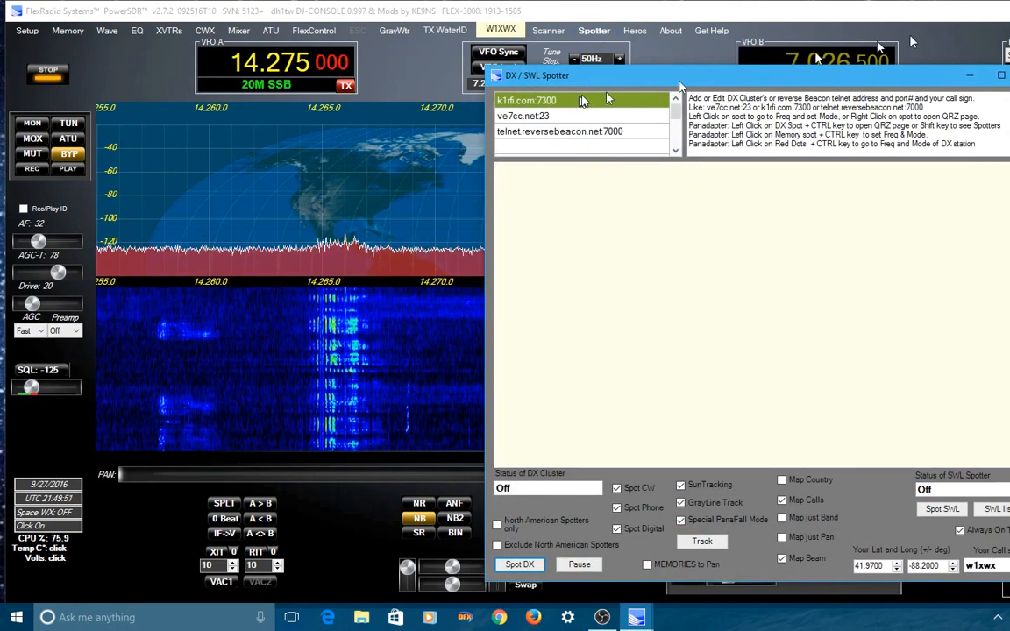
pyautogui.moveTo(842, 370)
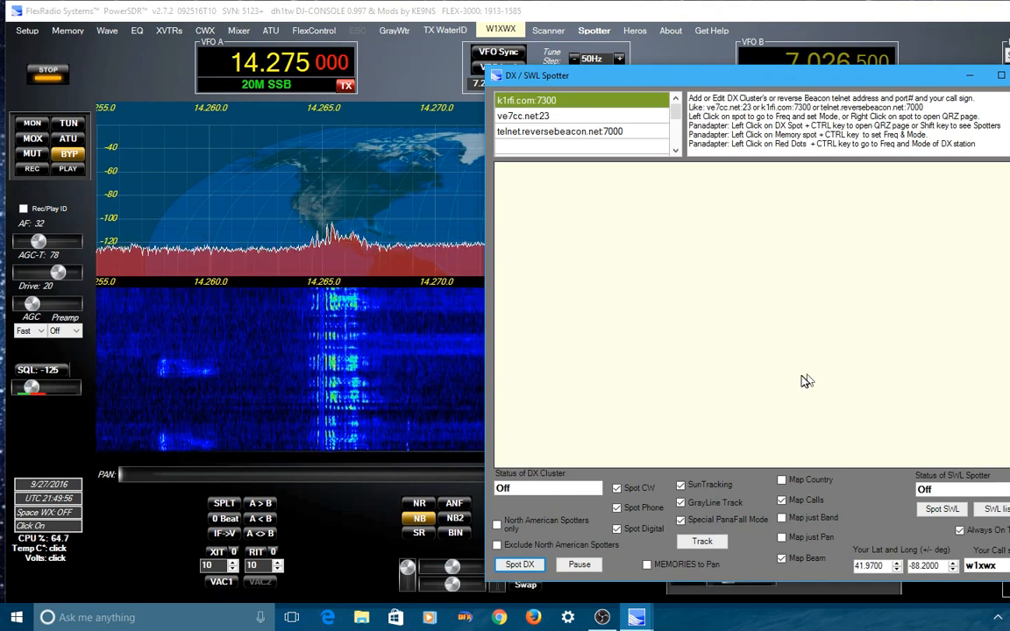
pyautogui.moveTo(715, 395)
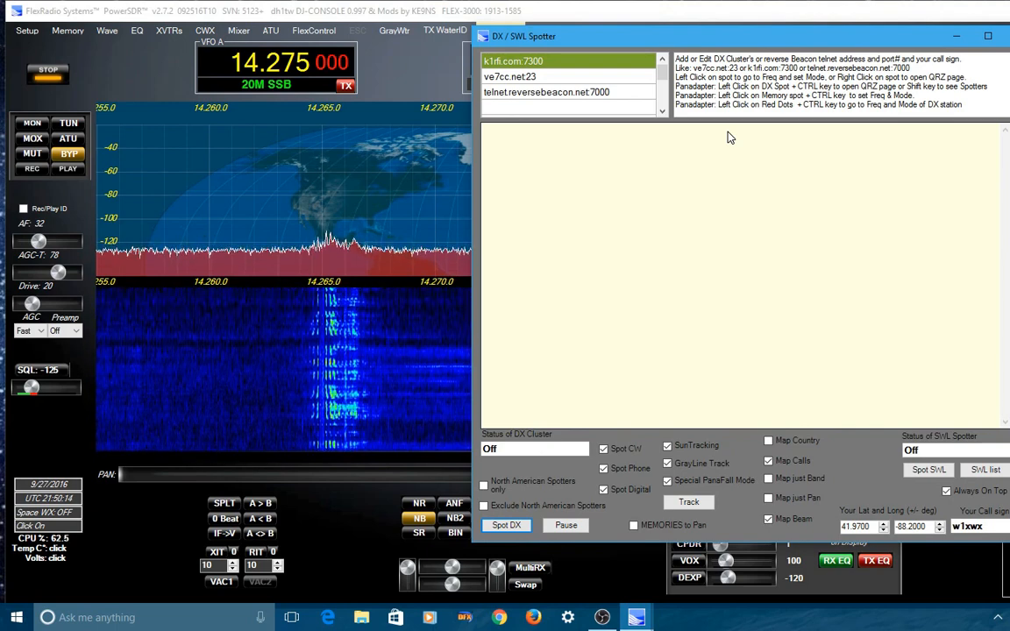
pyautogui.moveTo(530, 95)
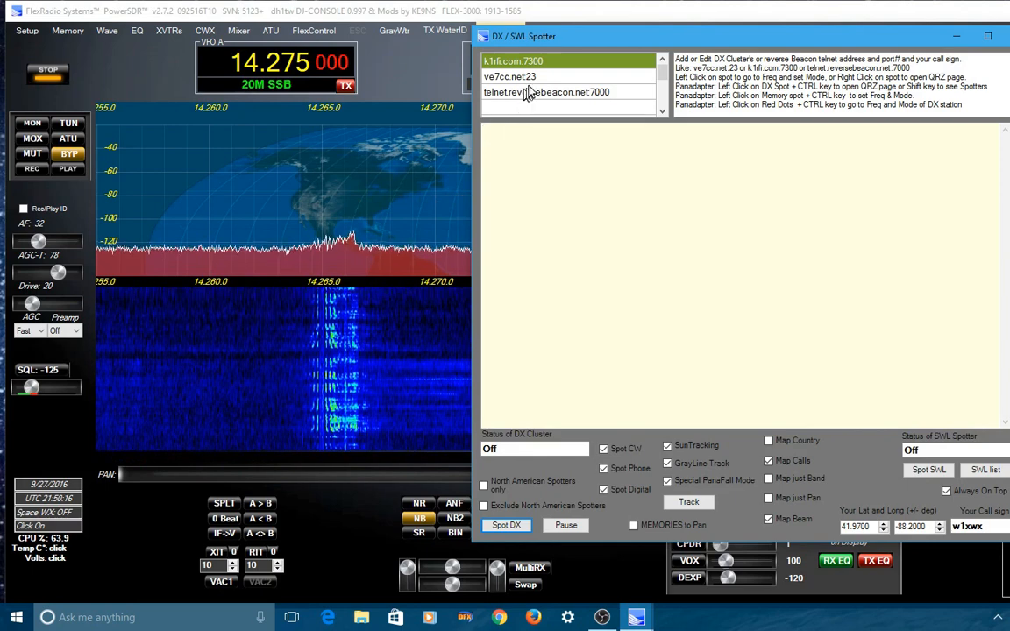
pyautogui.moveTo(529, 91)
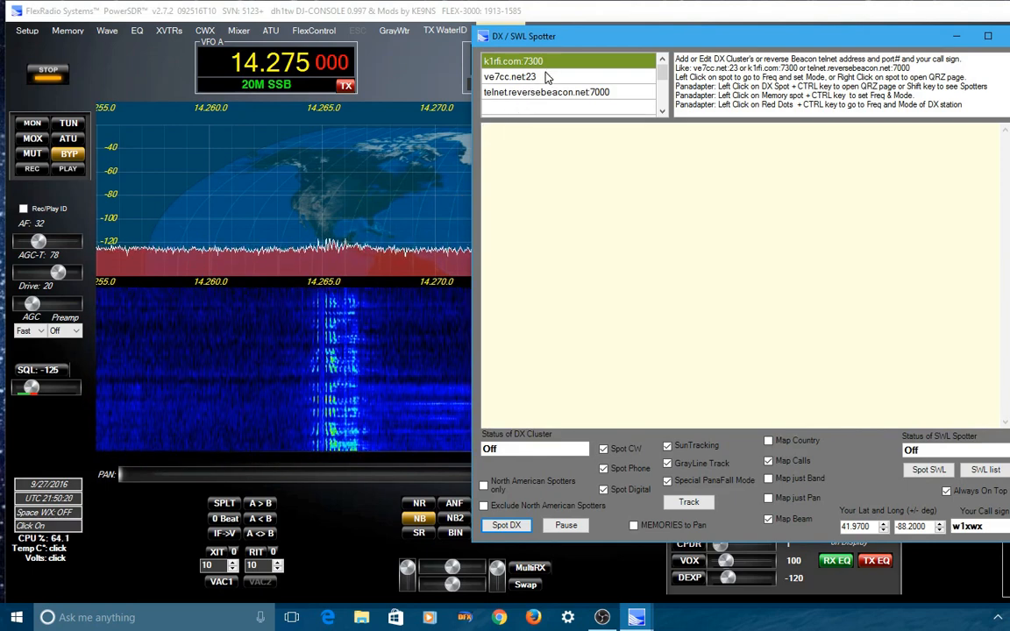
pyautogui.click(509, 77)
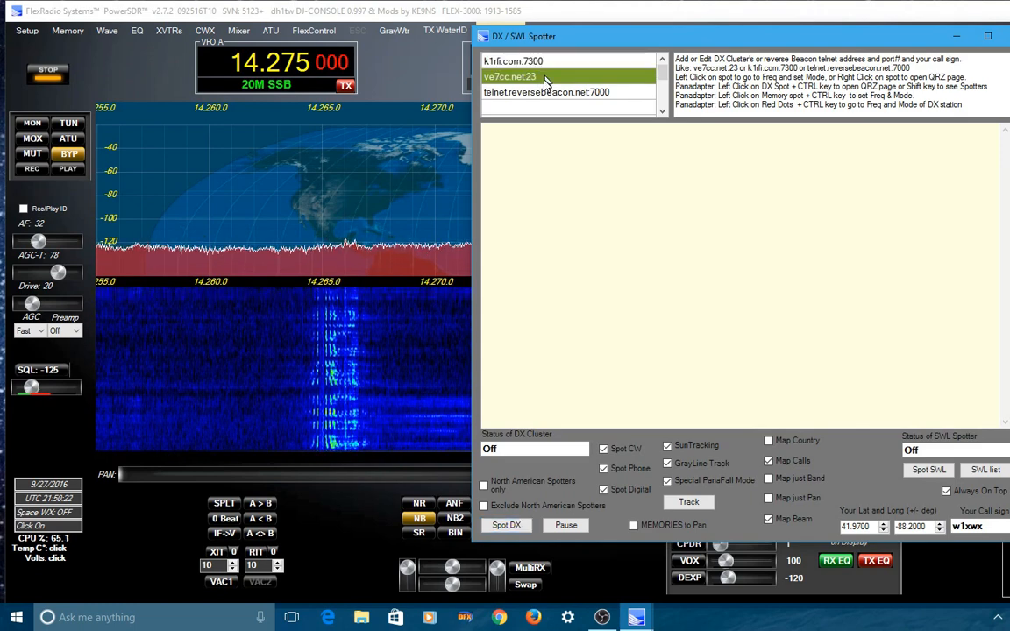
pyautogui.click(547, 91)
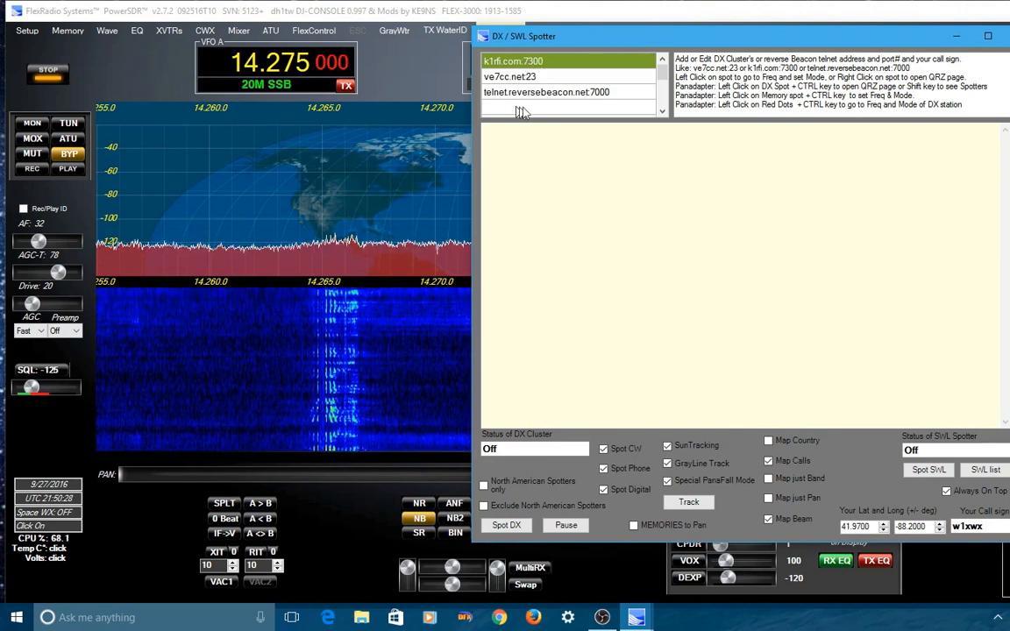
pyautogui.moveTo(624, 296)
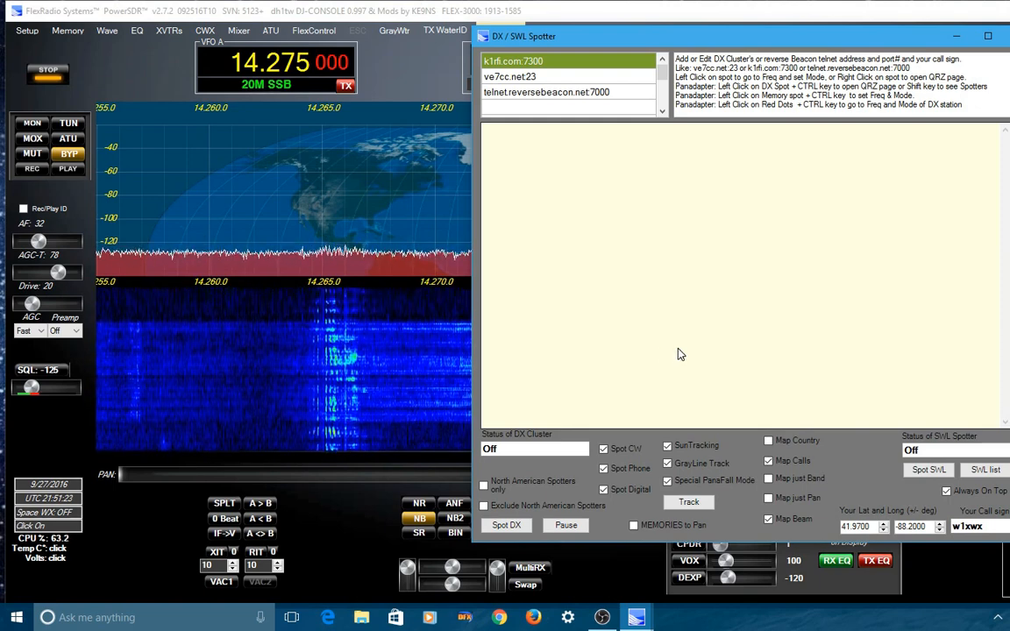
pyautogui.moveTo(747, 301)
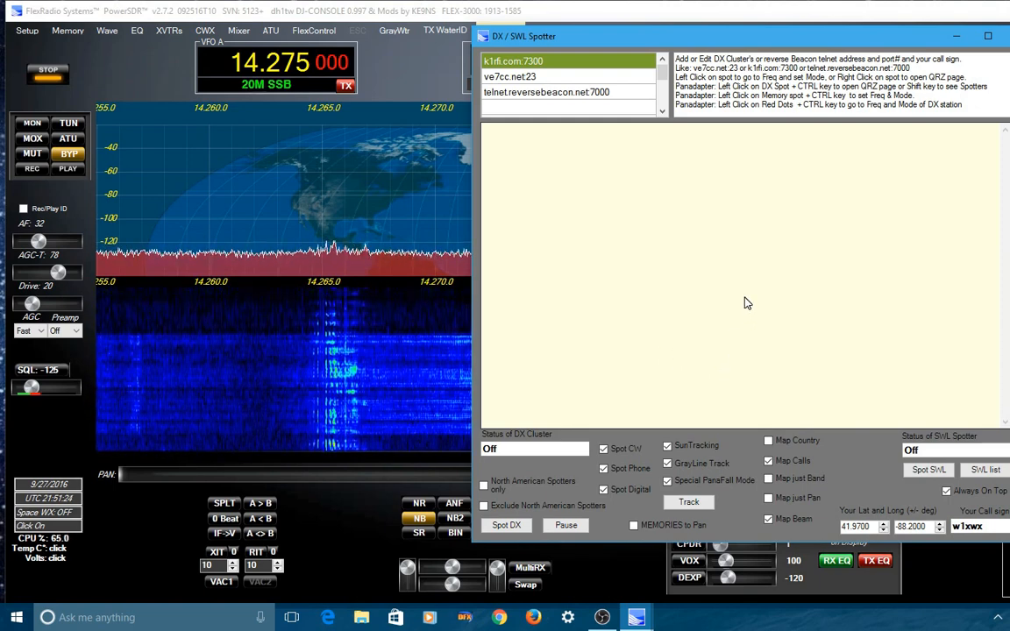
pyautogui.moveTo(657, 315)
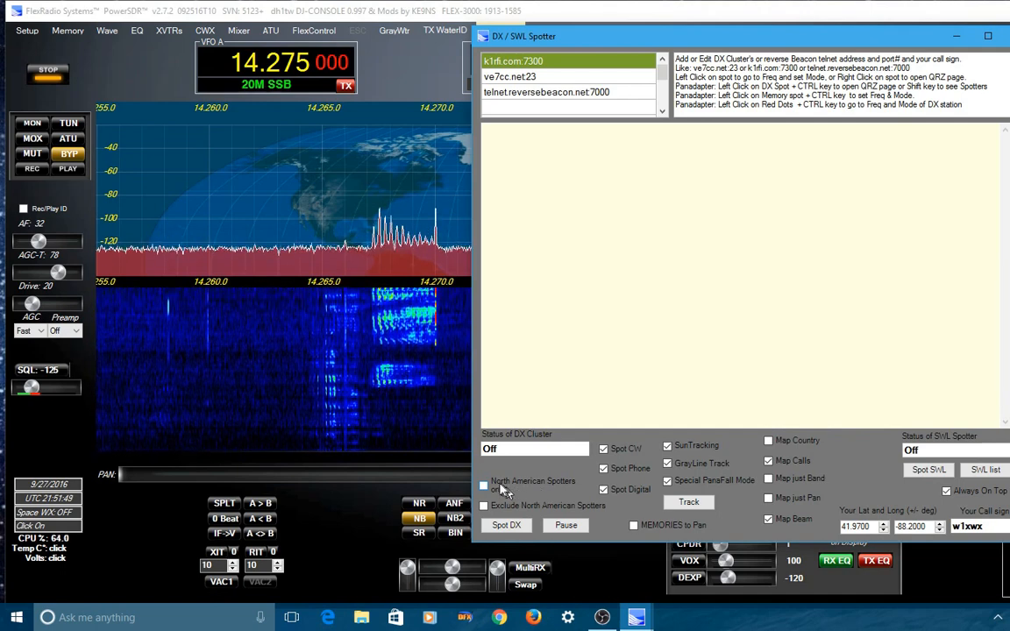
pyautogui.click(484, 484)
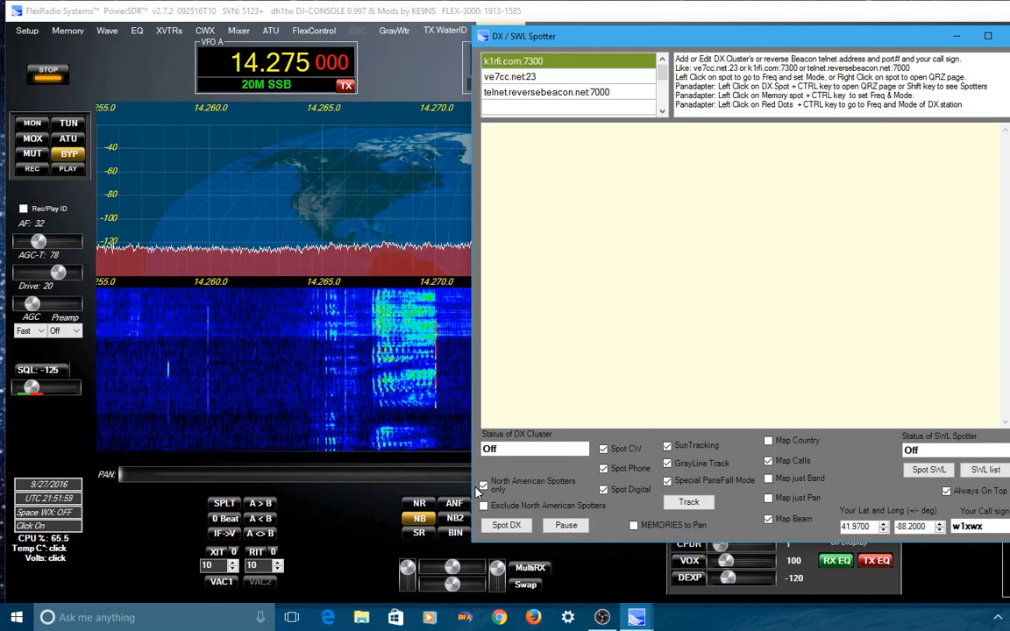
pyautogui.click(484, 486)
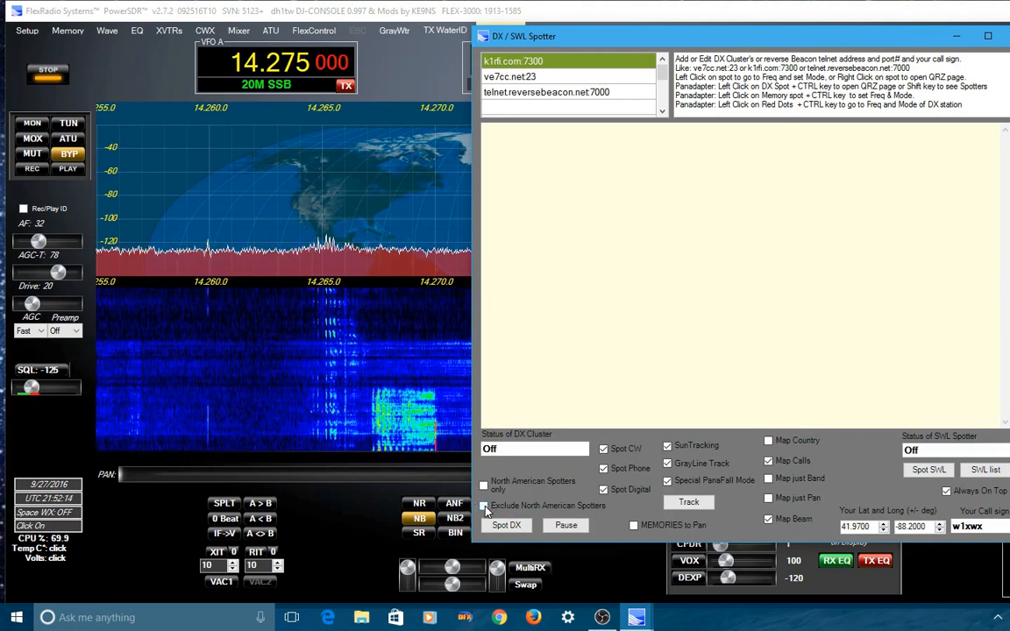
pyautogui.click(484, 505)
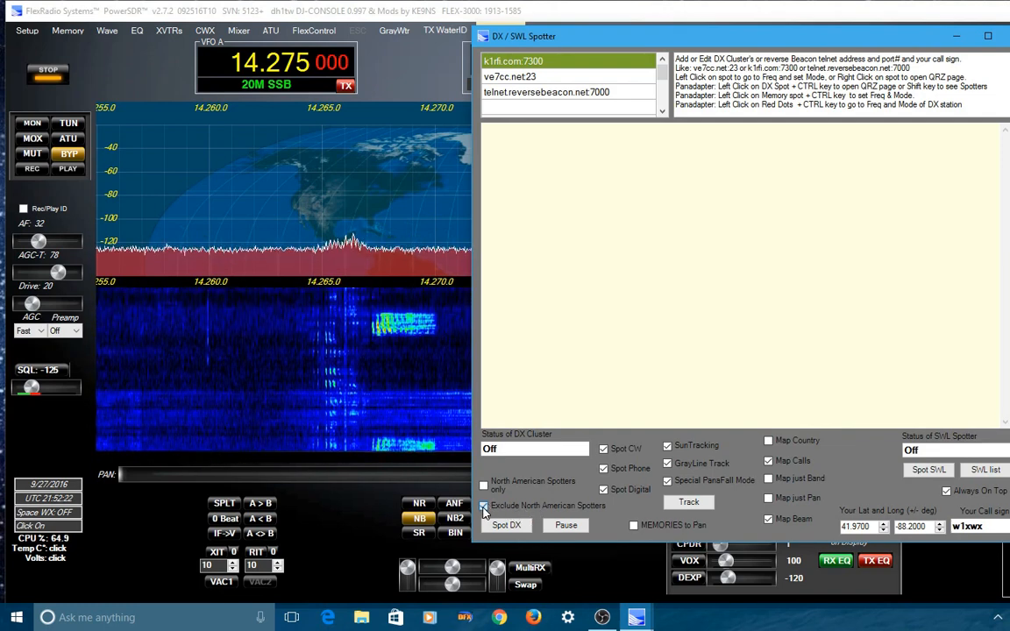
pyautogui.click(484, 505)
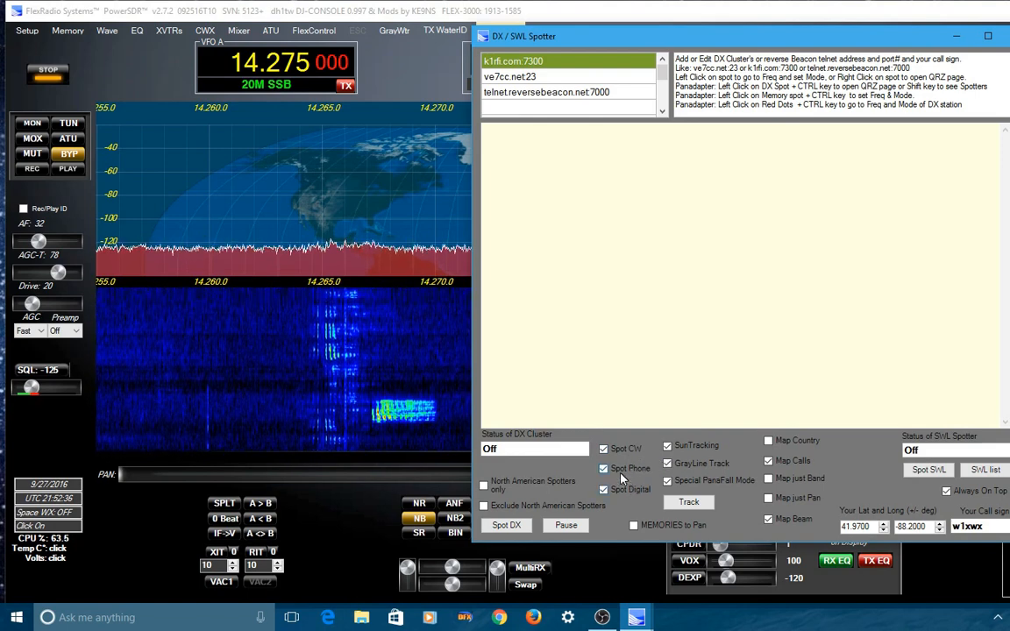
pyautogui.moveTo(623, 478)
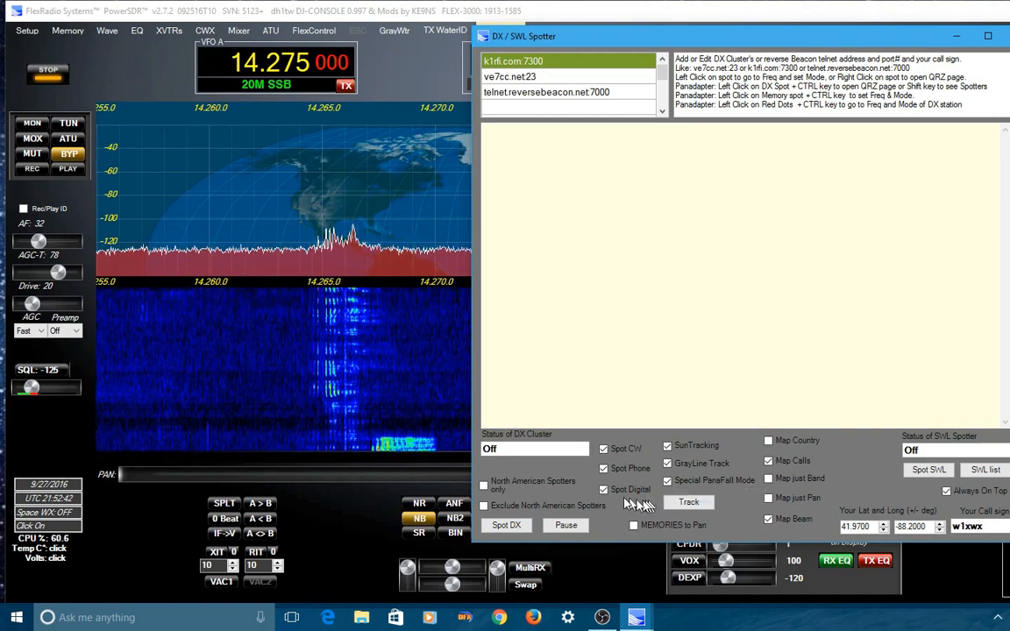
pyautogui.moveTo(629, 498)
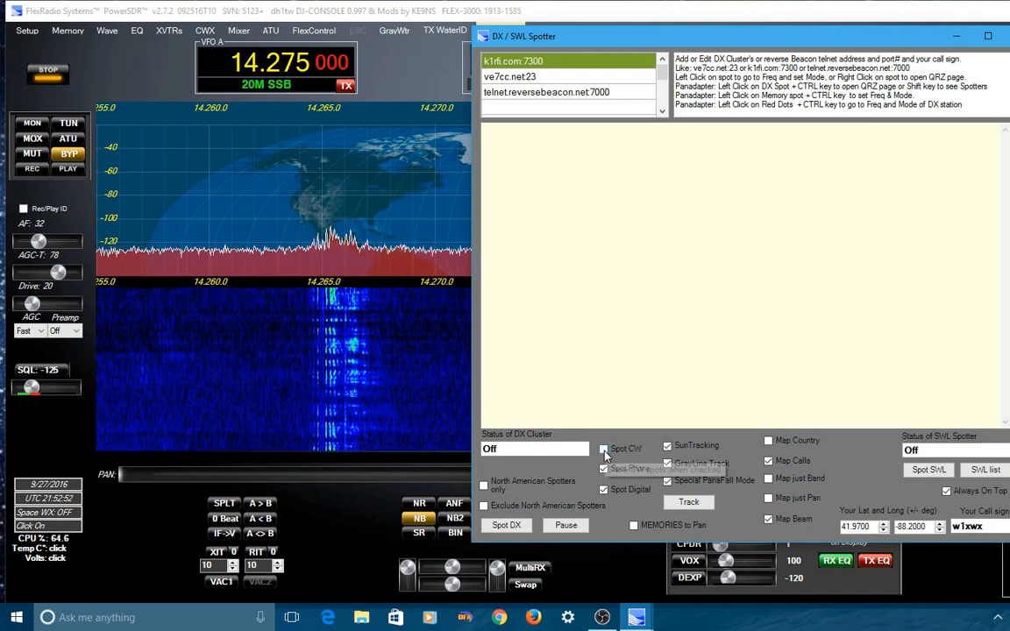
pyautogui.moveTo(603, 448)
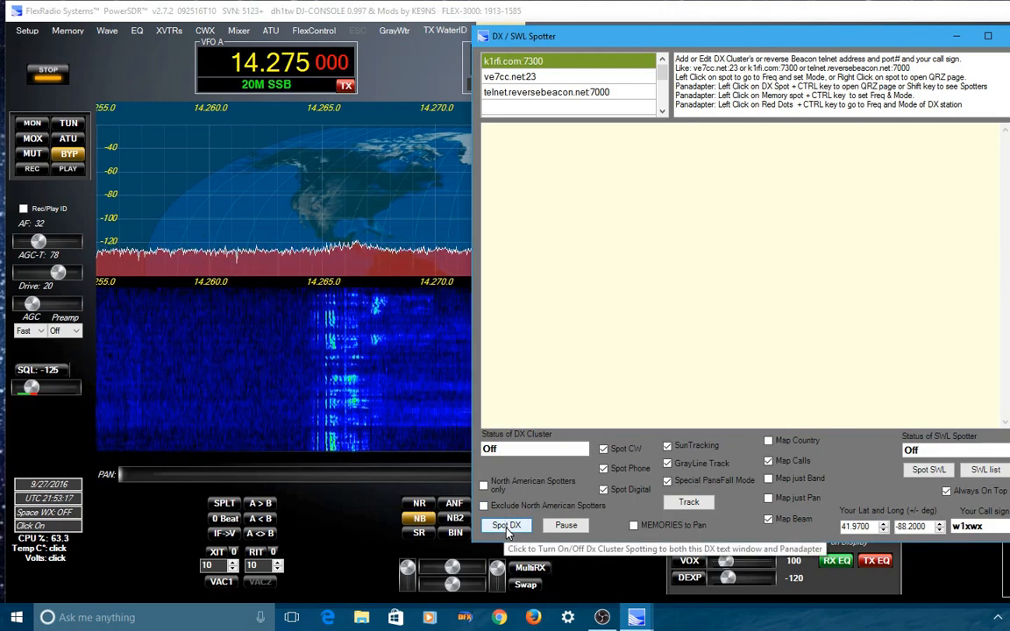
# - Start DX cluster spotting with Spot DX so the spotter connects to the DX Spider
pyautogui.click(505, 526)
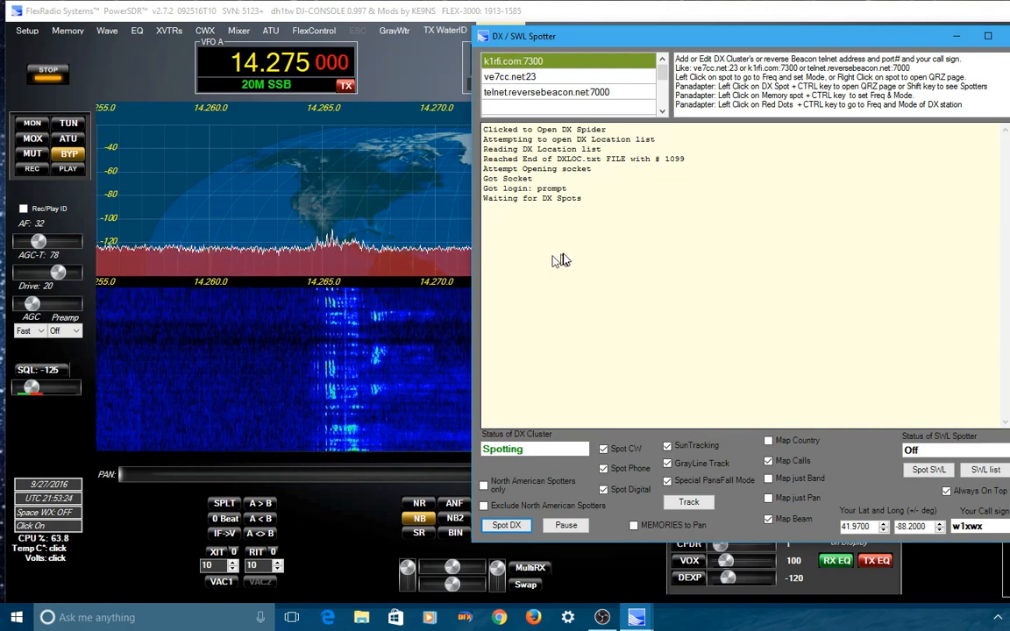
pyautogui.moveTo(645, 231)
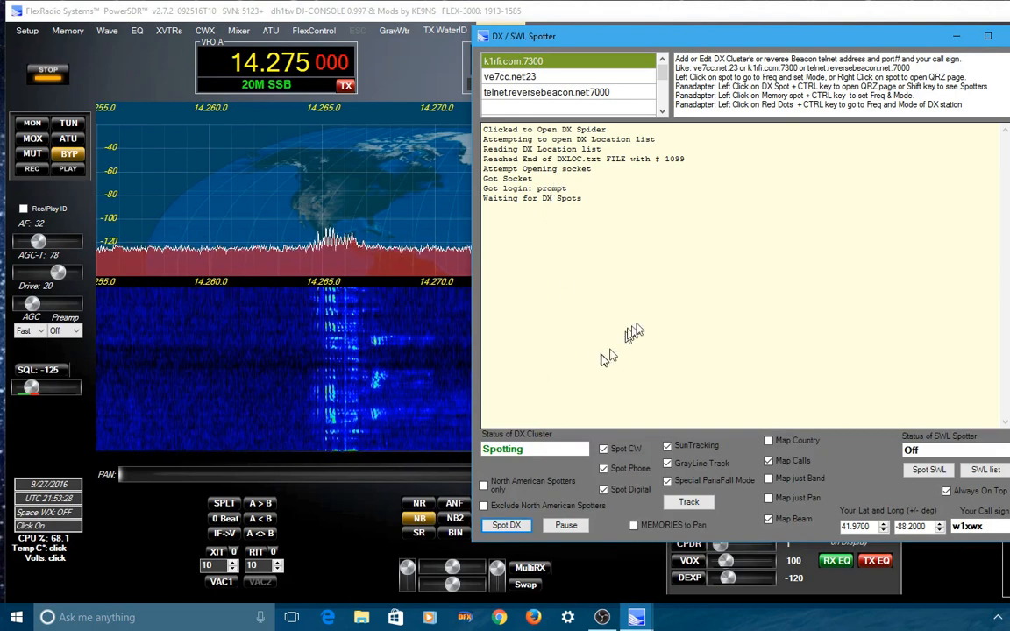
pyautogui.moveTo(740, 334)
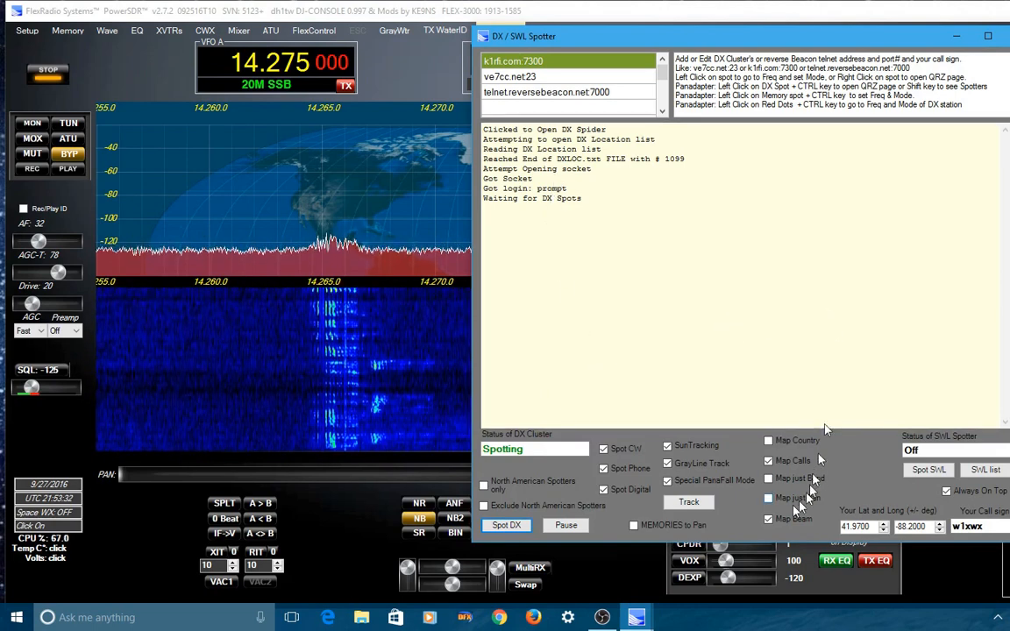
pyautogui.moveTo(689, 501)
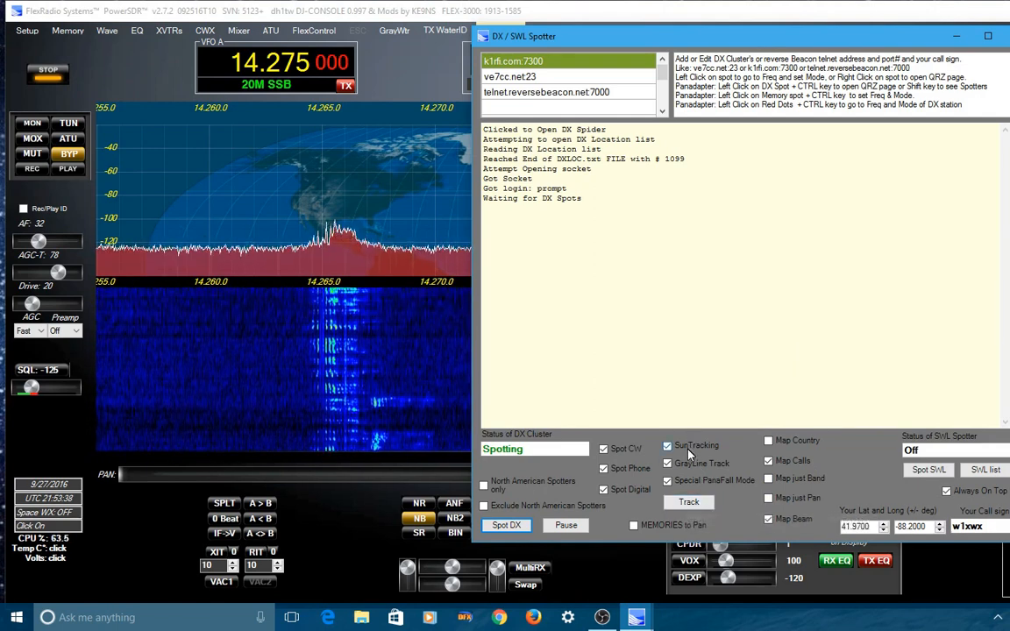
pyautogui.moveTo(719, 458)
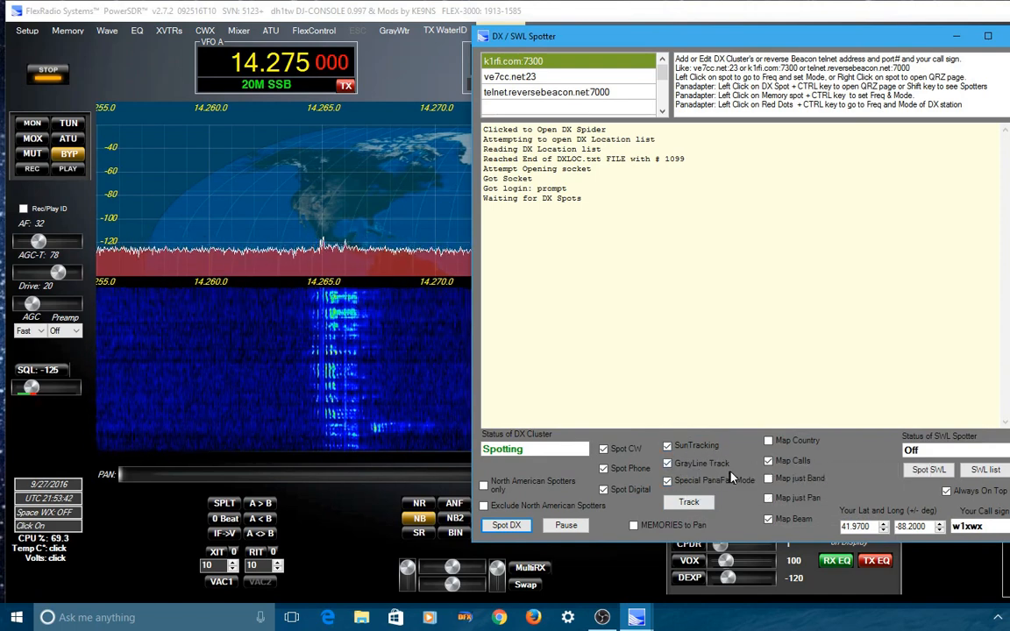
pyautogui.click(668, 481)
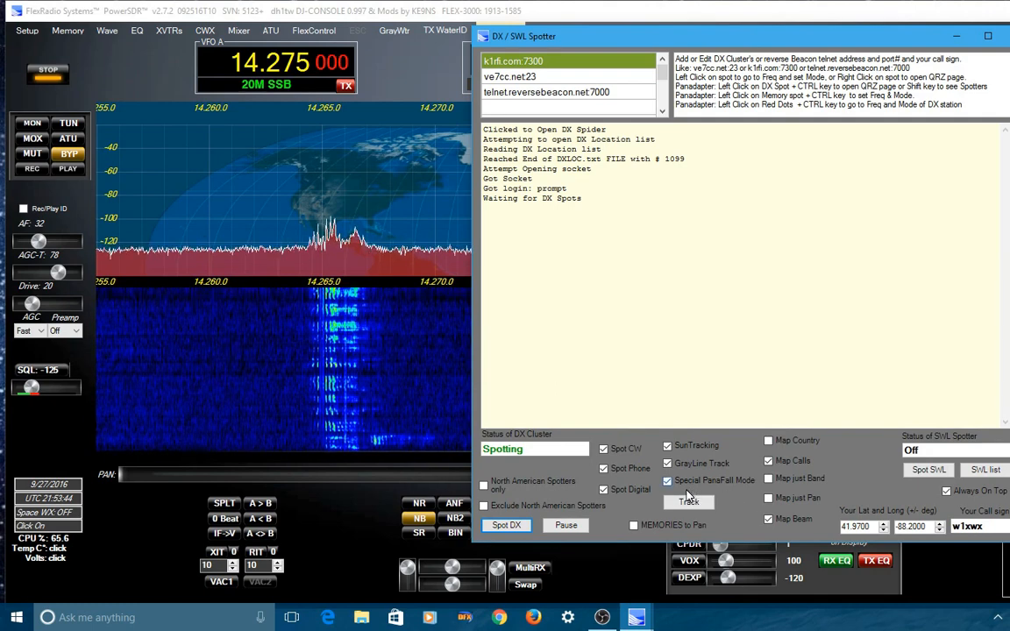
pyautogui.moveTo(723, 490)
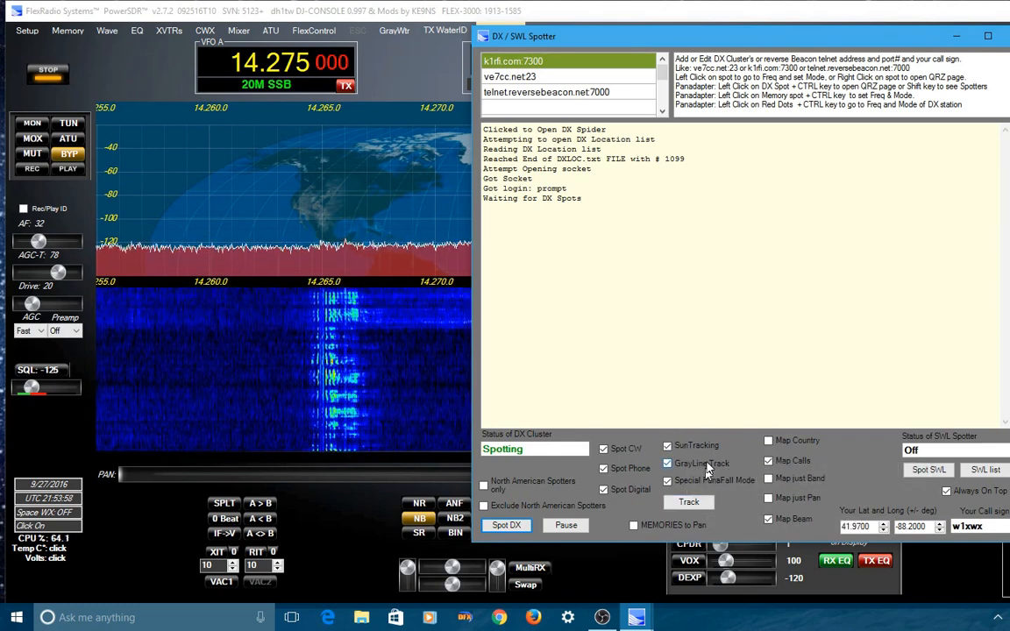
pyautogui.moveTo(709, 466)
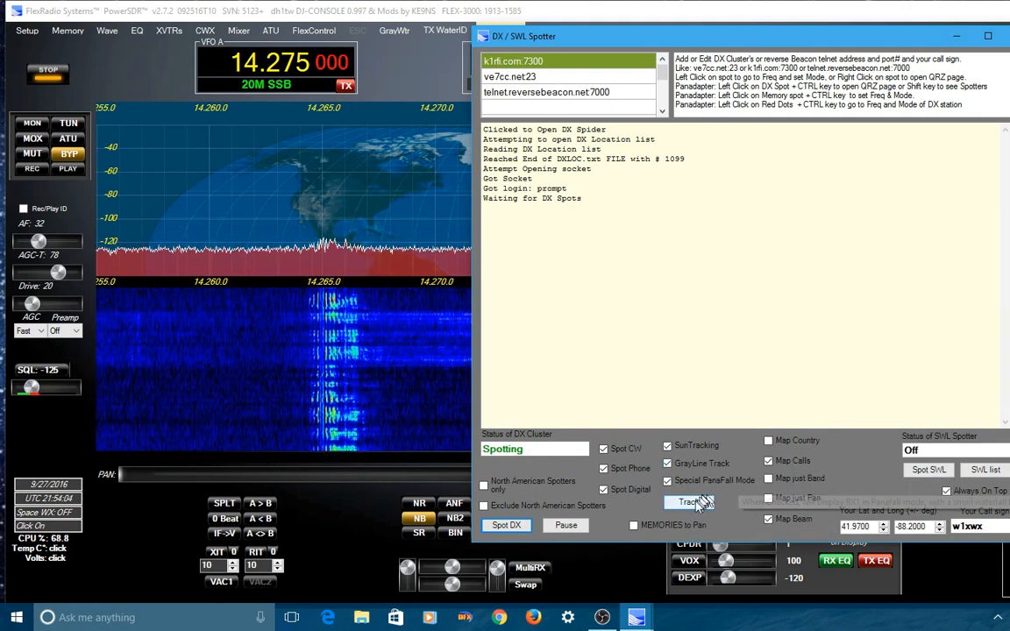
pyautogui.moveTo(687, 502)
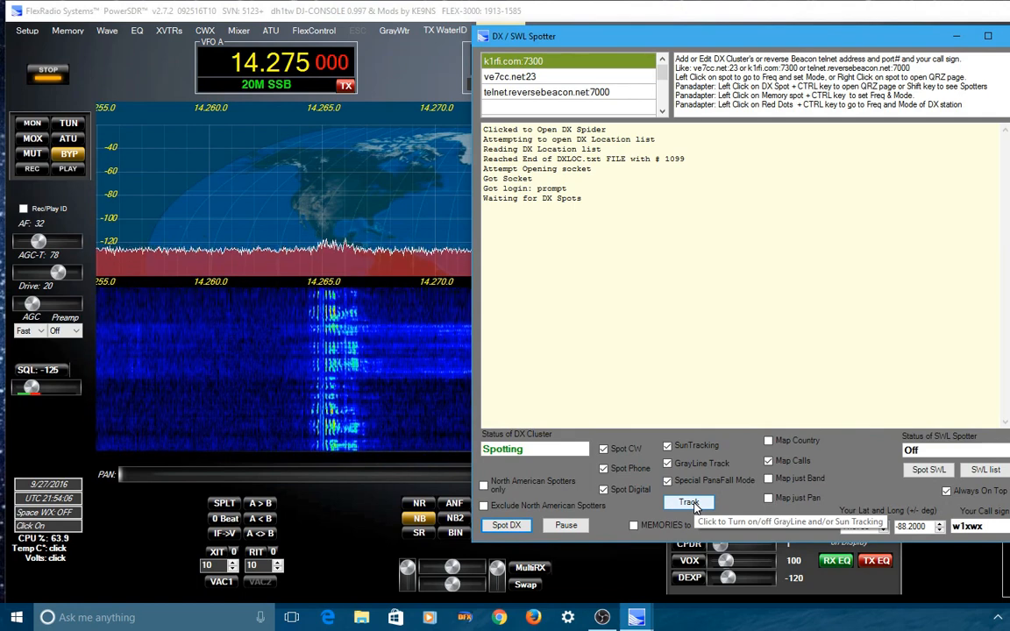
# - Enable GrayLine and Sun Tracking, then return to the main console panafall
pyautogui.click(687, 501)
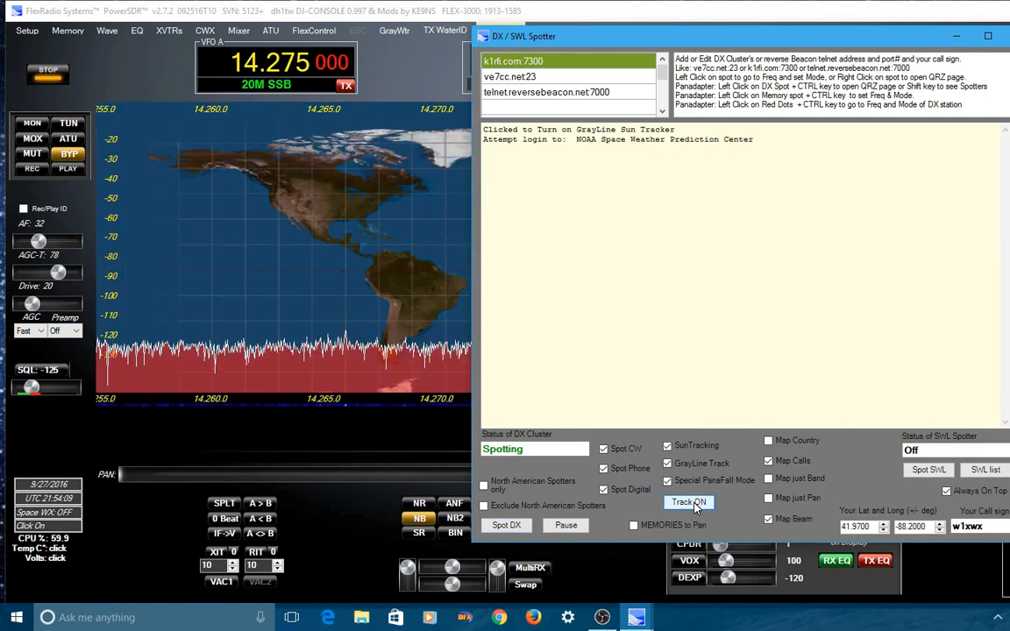
pyautogui.click(688, 502)
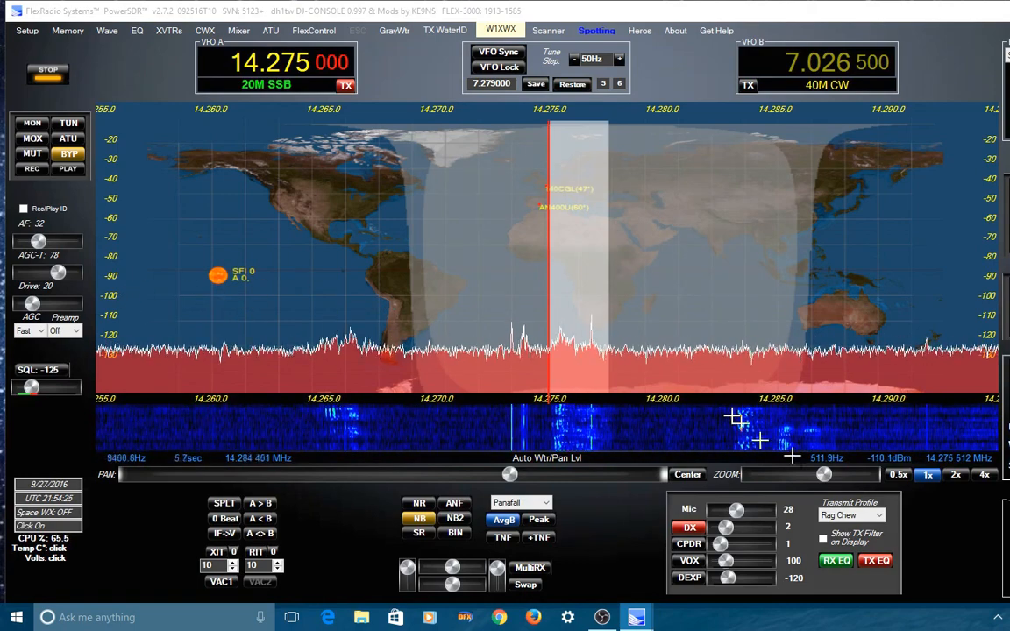
pyautogui.moveTo(773, 305)
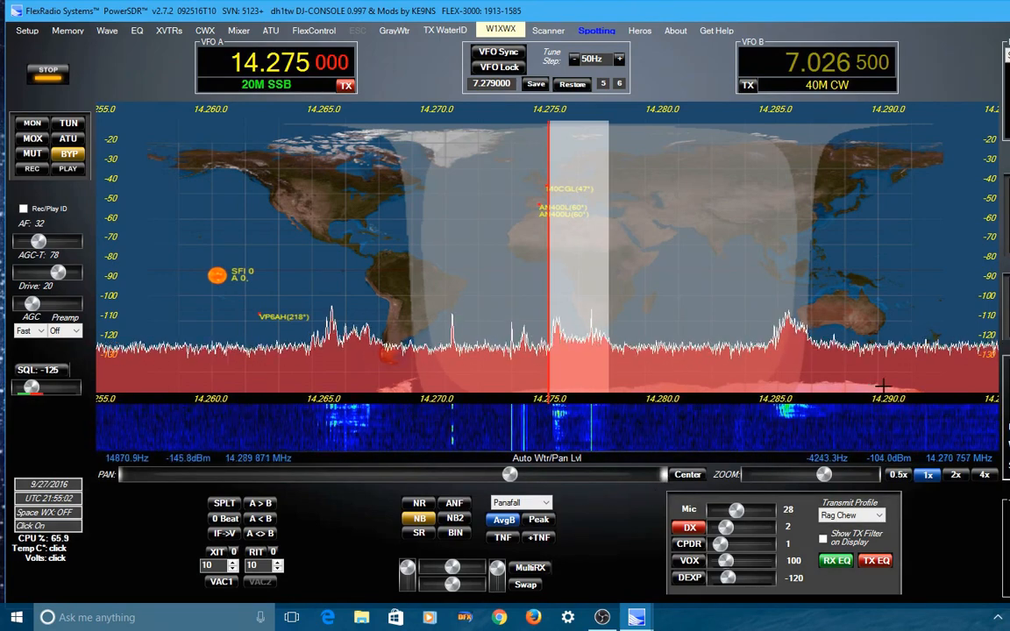
pyautogui.moveTo(940, 263)
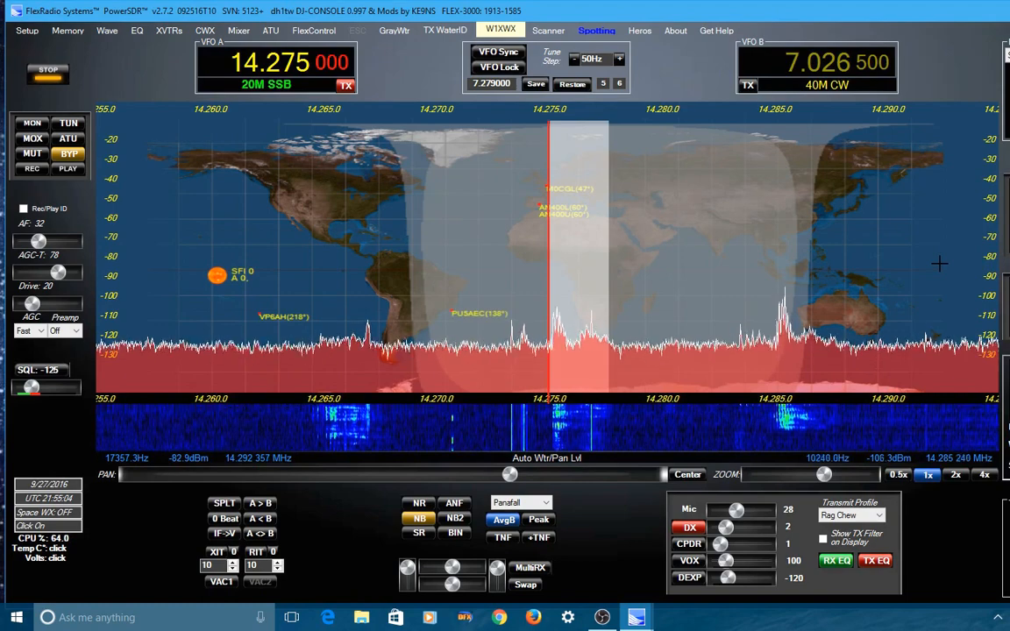
pyautogui.moveTo(887, 255)
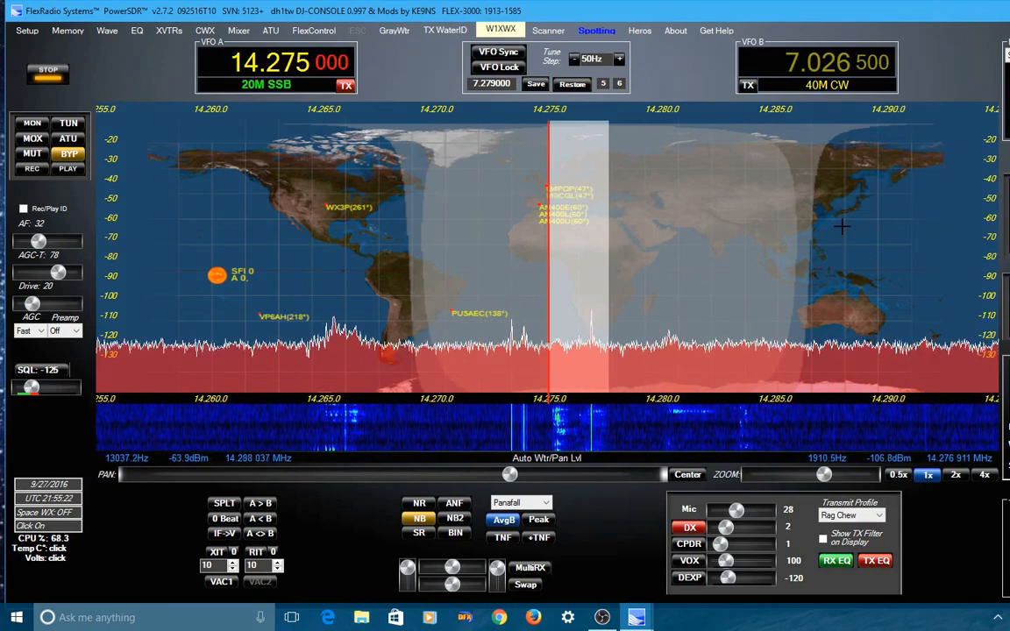
pyautogui.moveTo(342, 226)
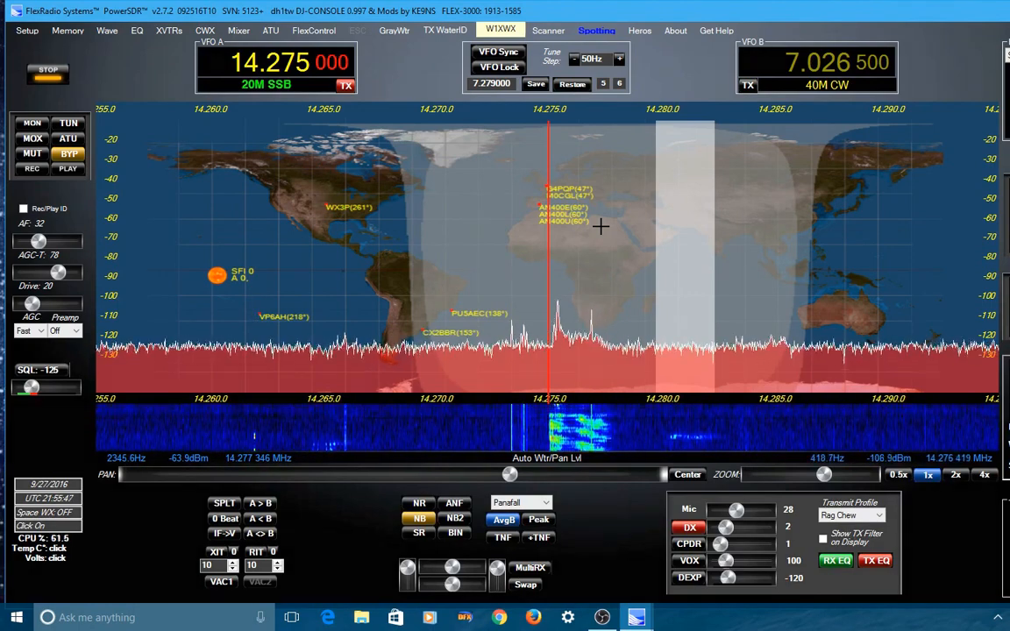
pyautogui.moveTo(501, 249)
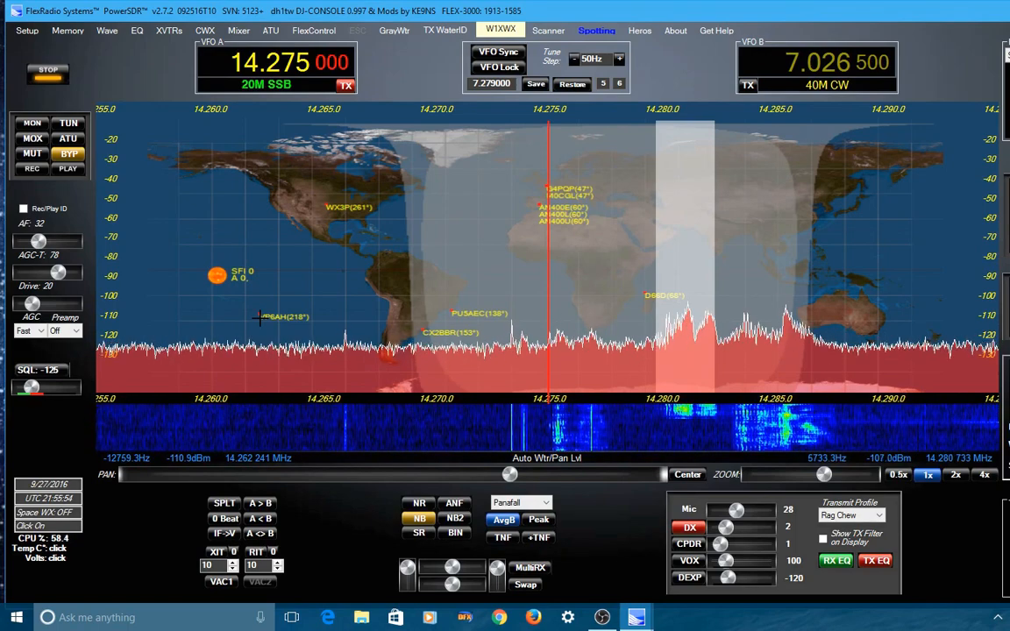
pyautogui.moveTo(433, 309)
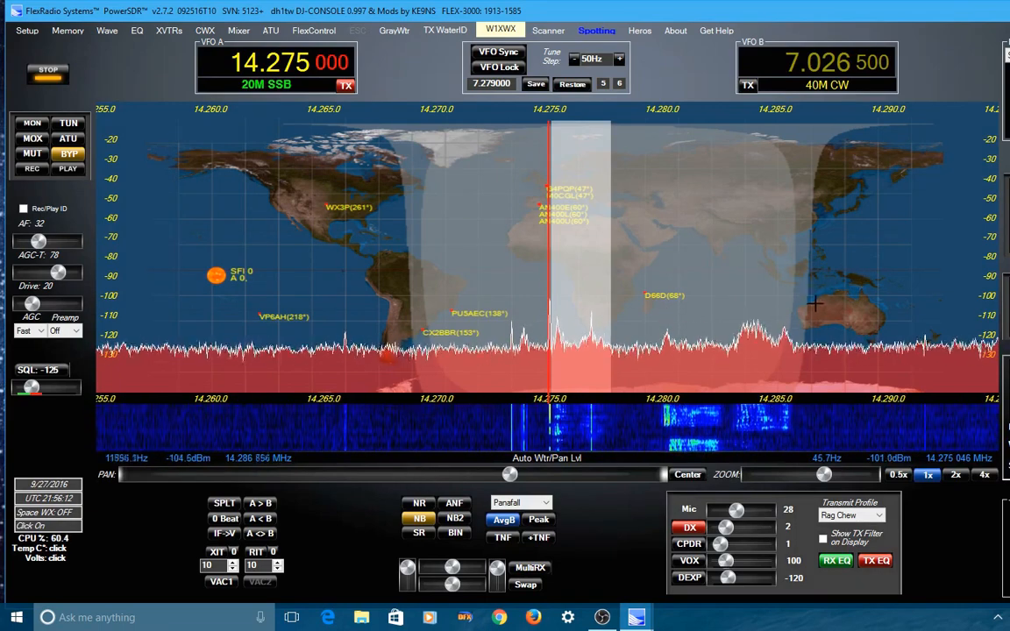
pyautogui.moveTo(785, 252)
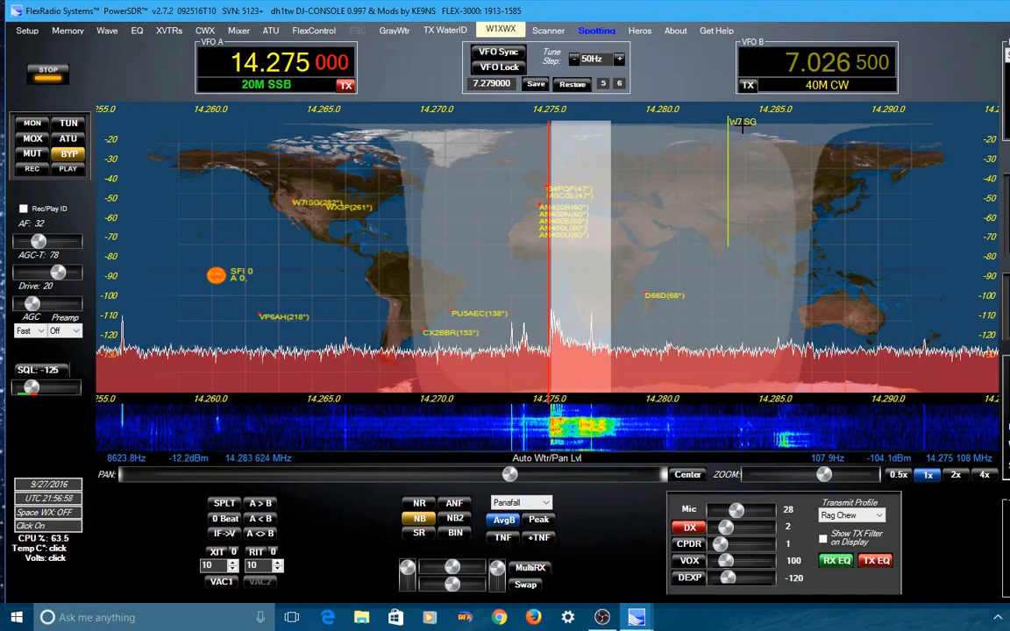
pyautogui.moveTo(752, 176)
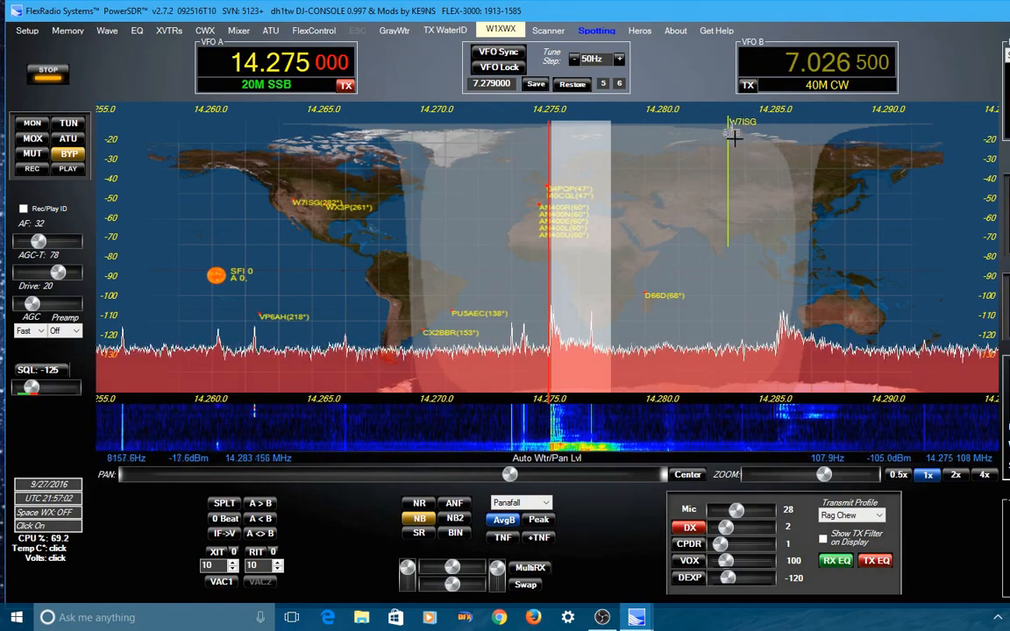
pyautogui.moveTo(733, 219)
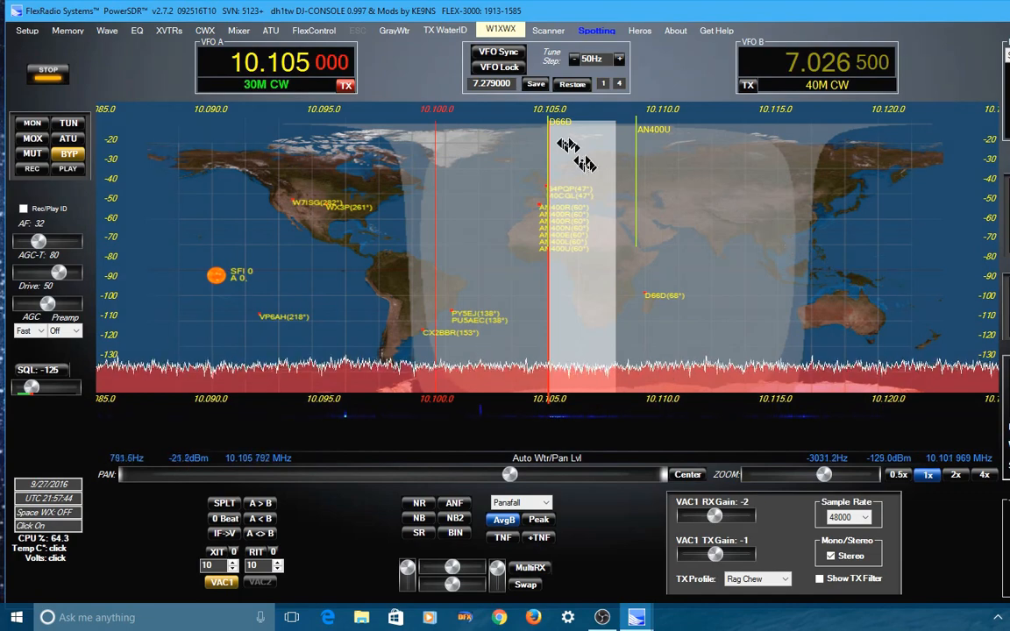
pyautogui.moveTo(733, 238)
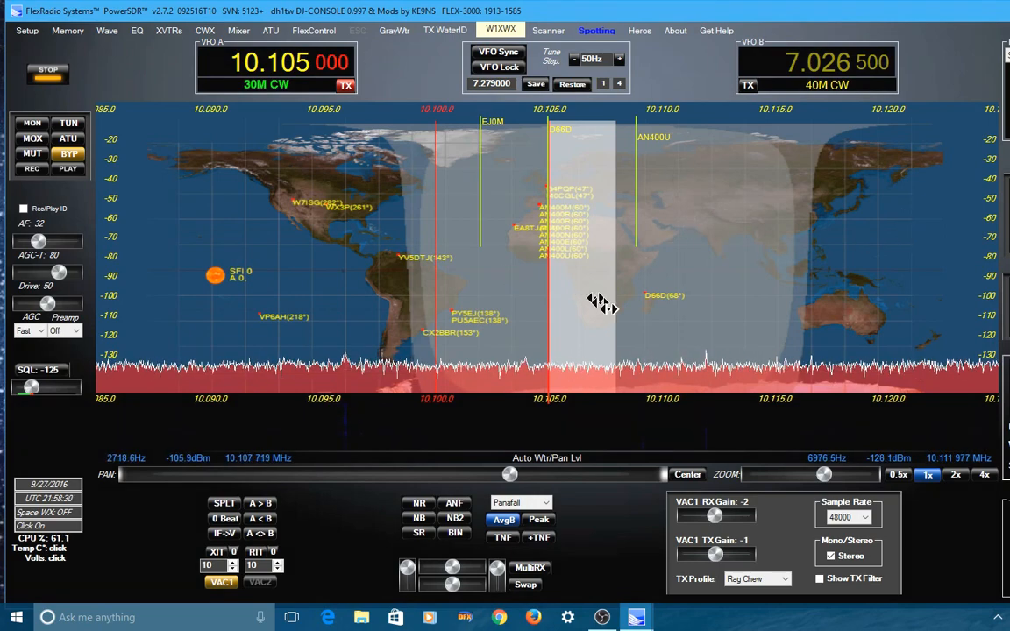
pyautogui.moveTo(705, 266)
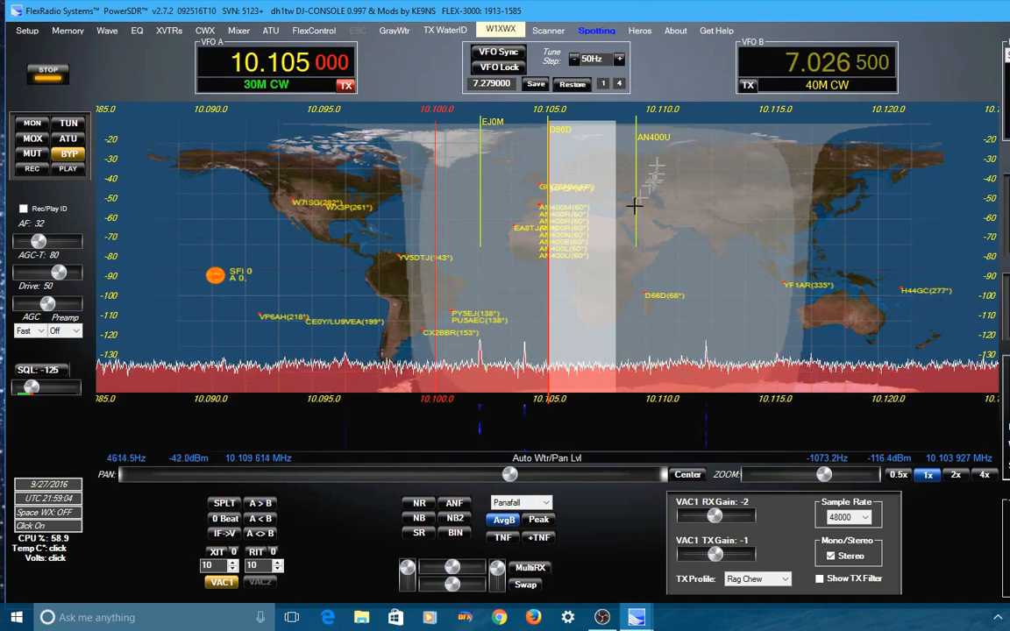
pyautogui.moveTo(283, 226)
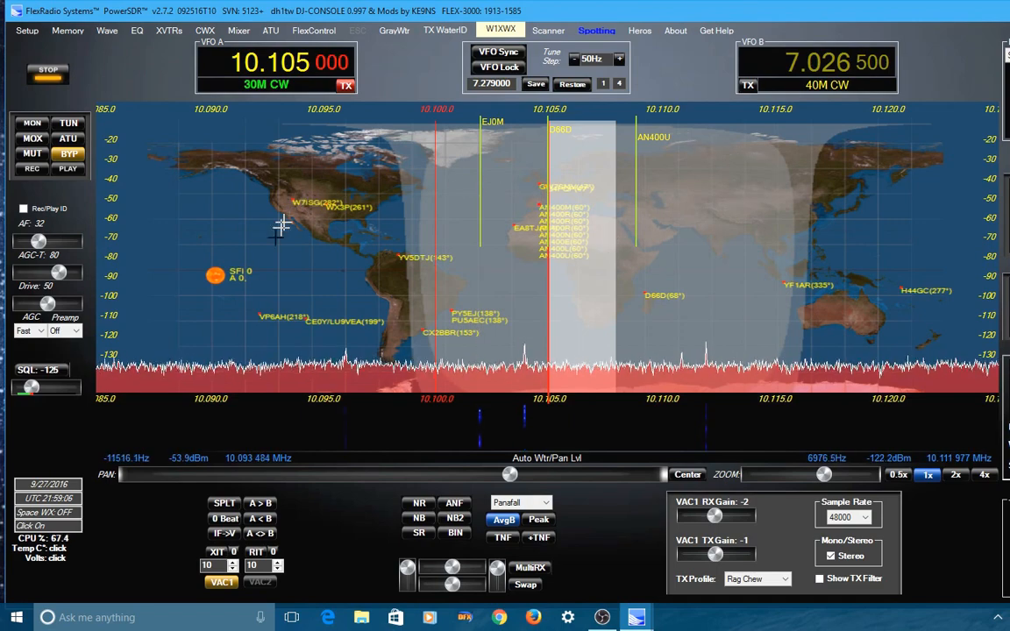
pyautogui.moveTo(350, 334)
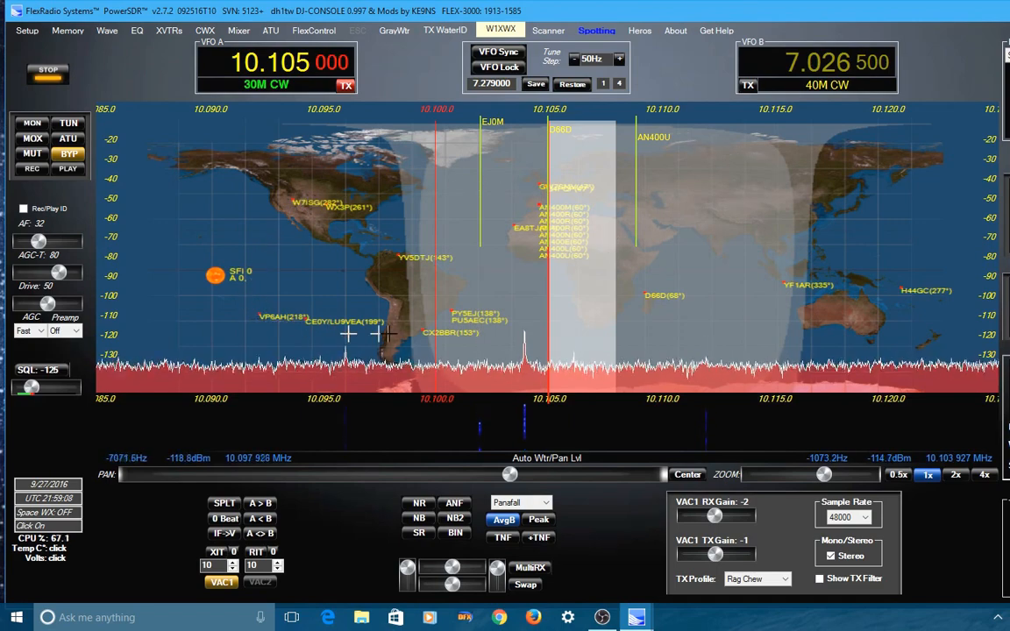
pyautogui.moveTo(459, 307)
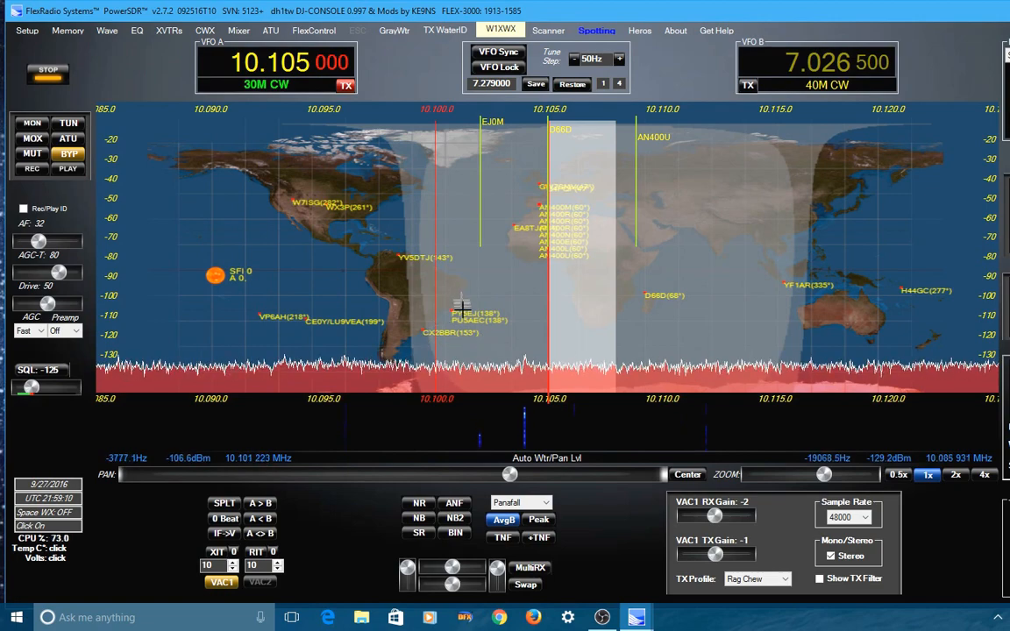
pyautogui.moveTo(800, 242)
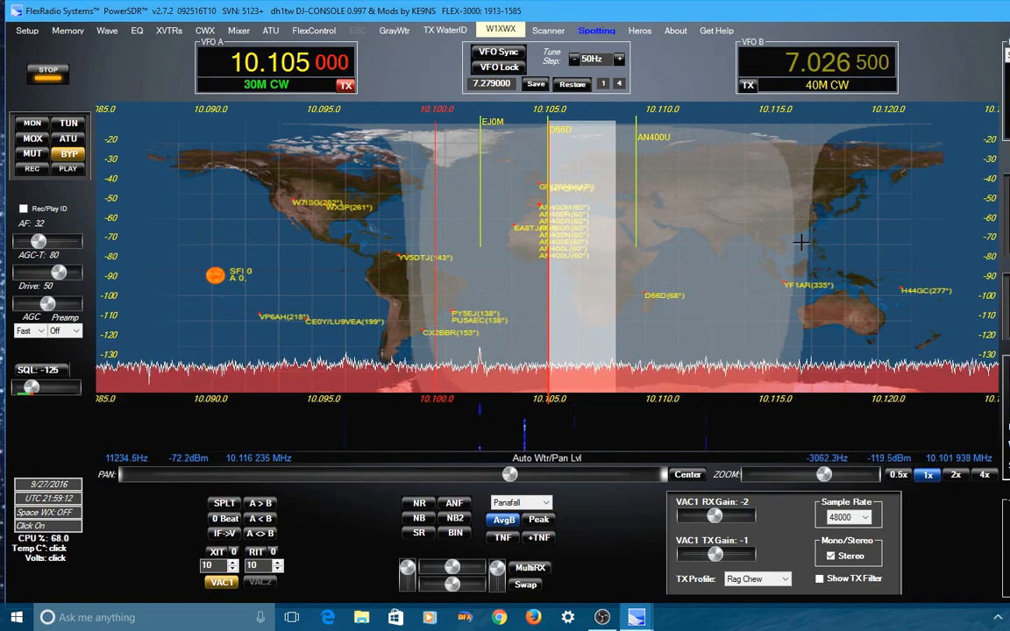
pyautogui.moveTo(785, 172)
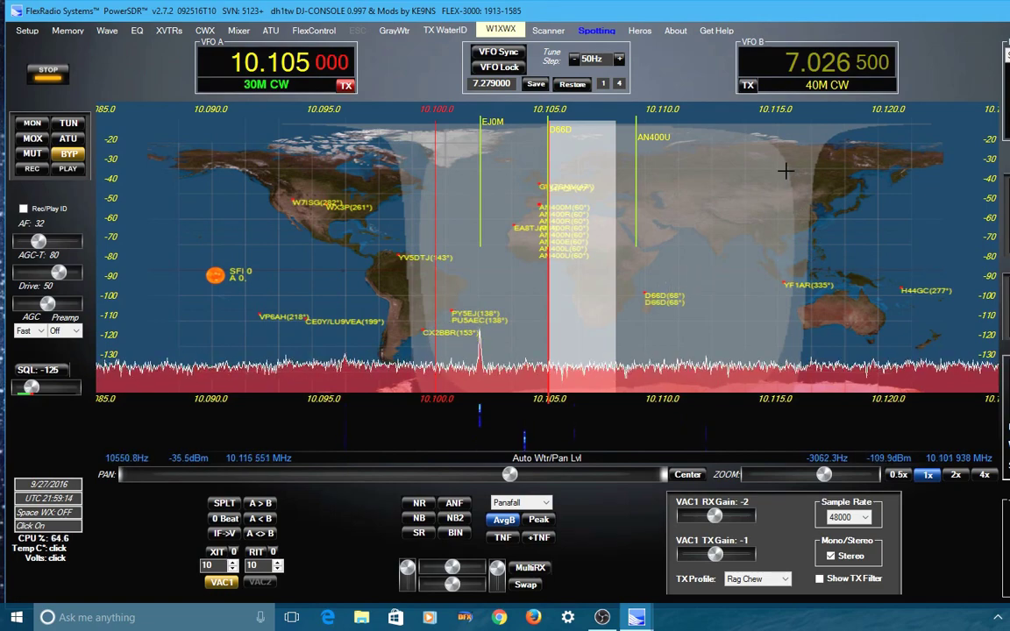
pyautogui.moveTo(821, 246)
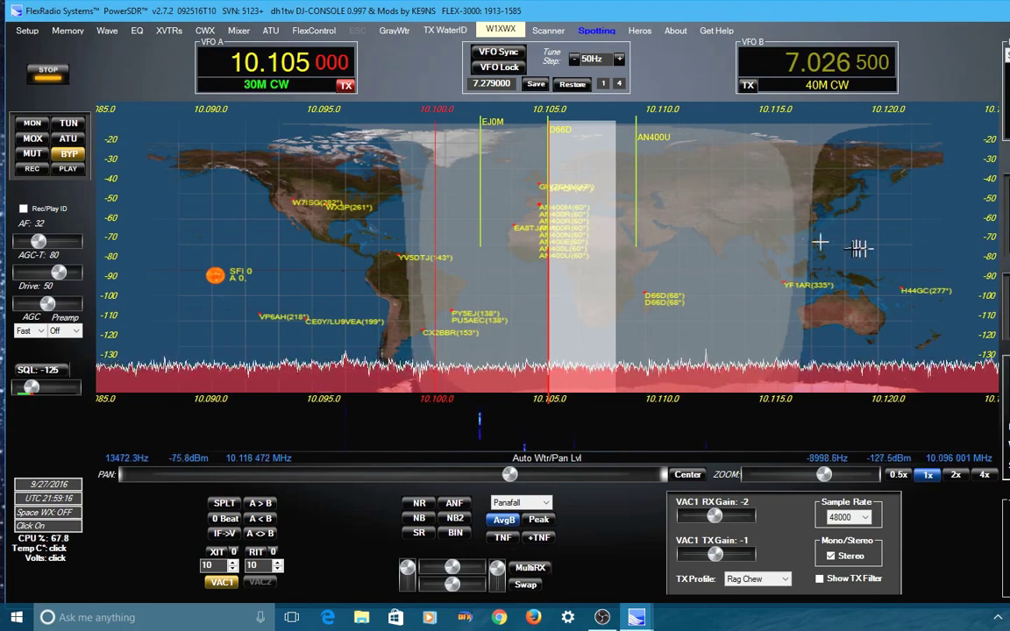
pyautogui.moveTo(850, 249)
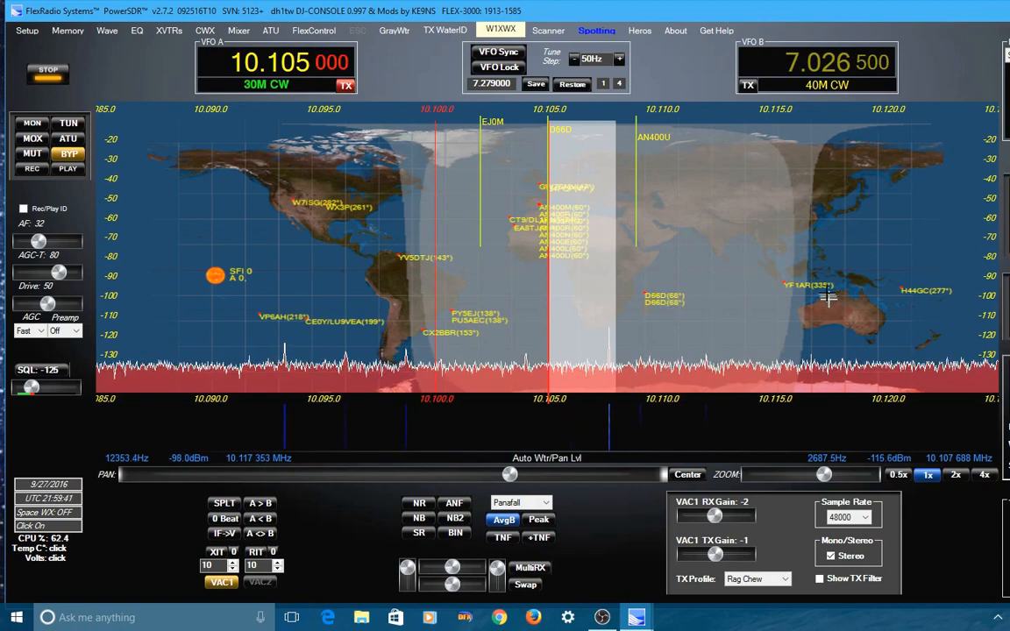
pyautogui.moveTo(848, 302)
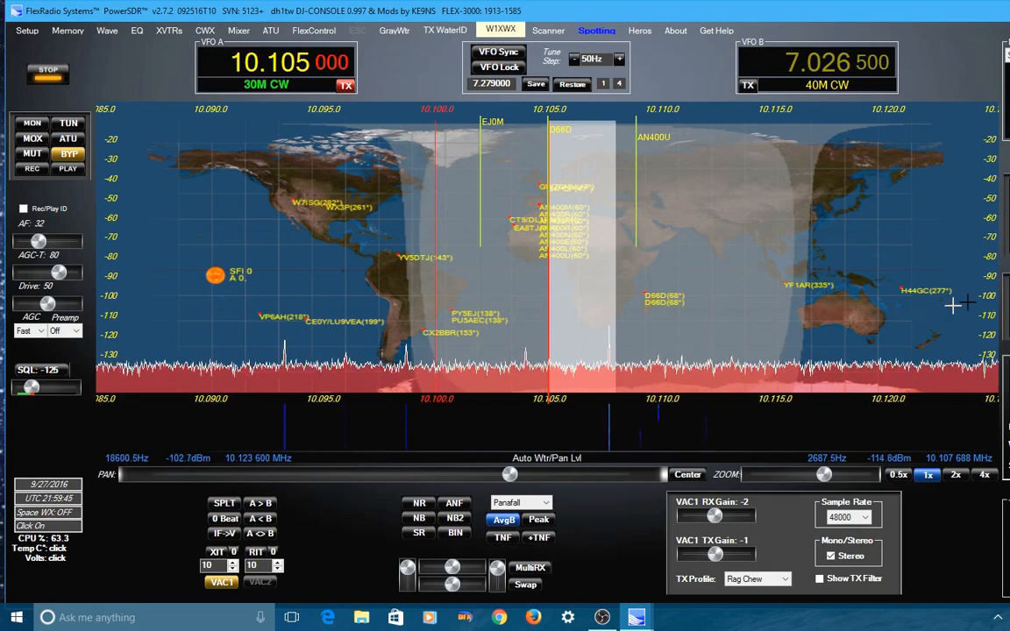
pyautogui.moveTo(754, 256)
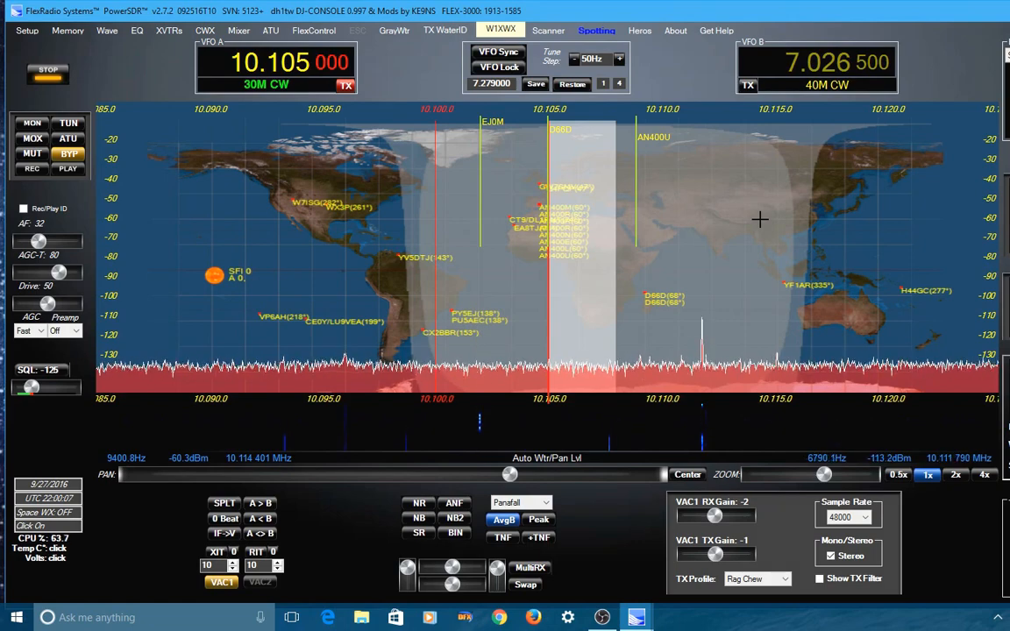
pyautogui.moveTo(670, 184)
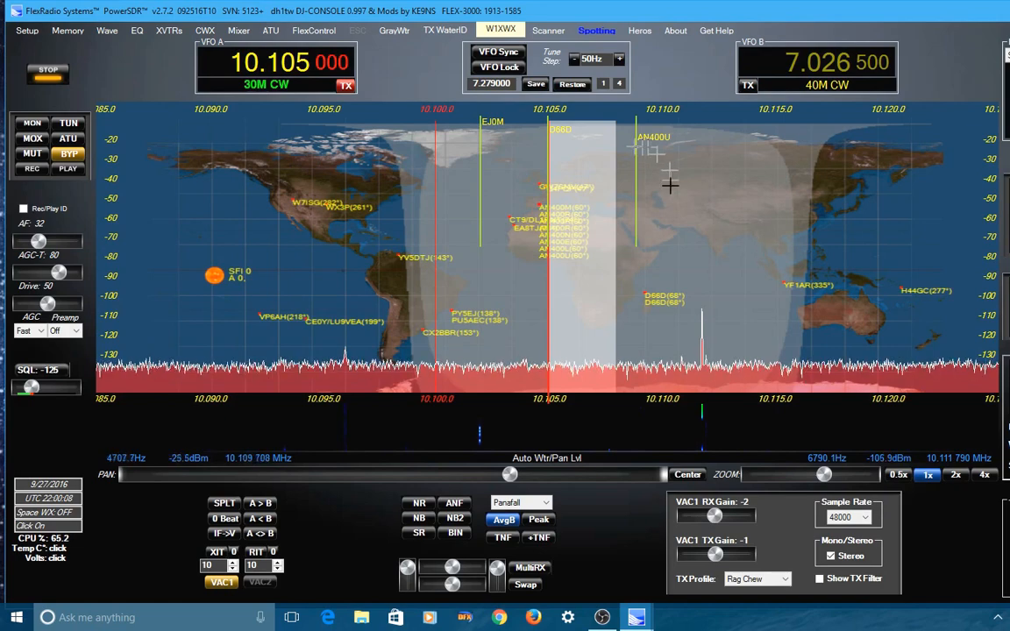
pyautogui.moveTo(770, 307)
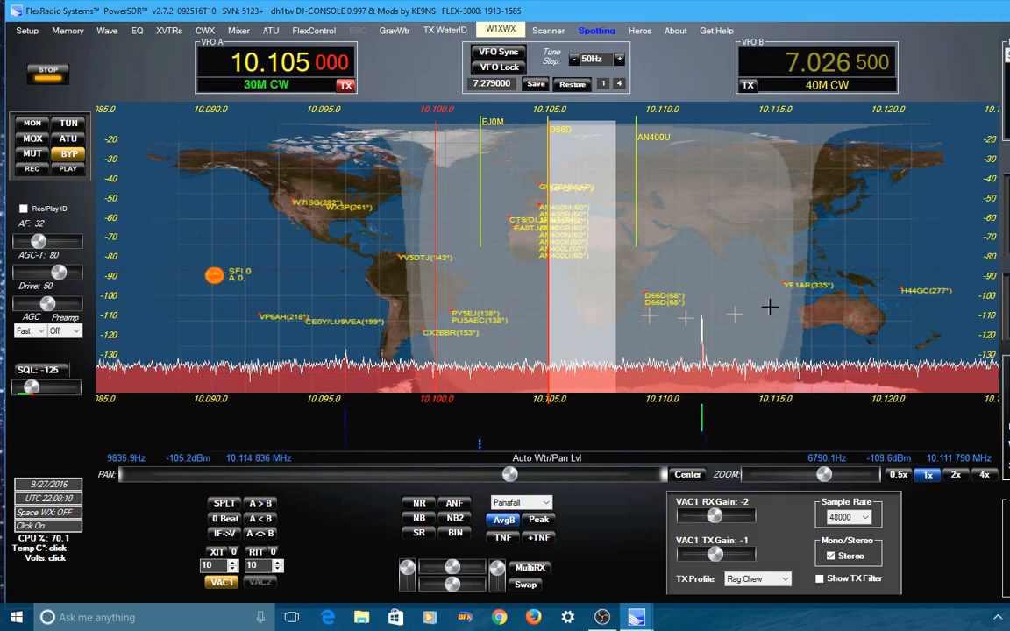
pyautogui.moveTo(757, 186)
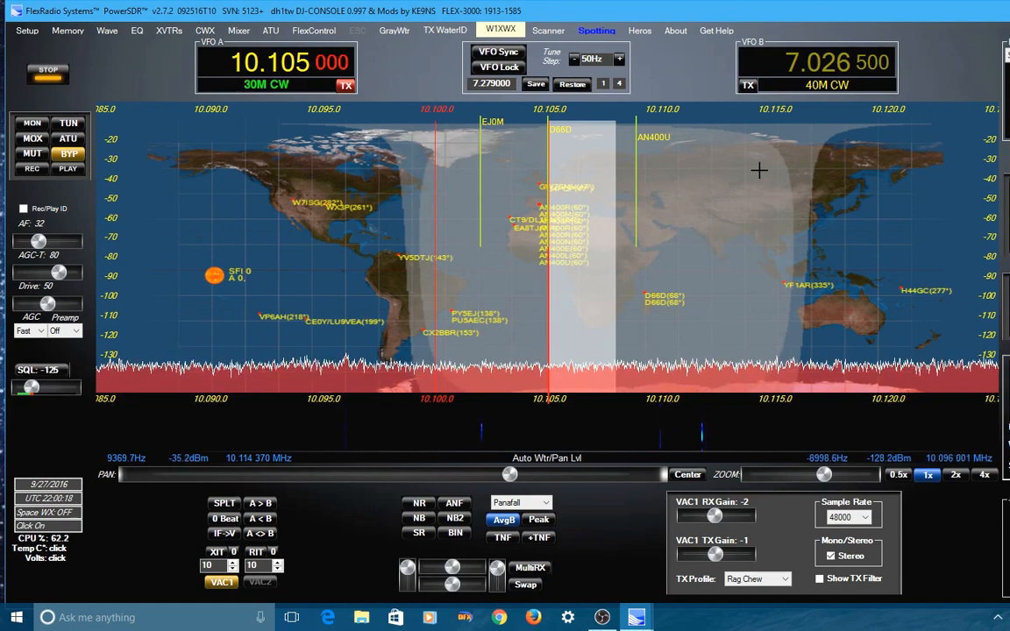
pyautogui.moveTo(816, 249)
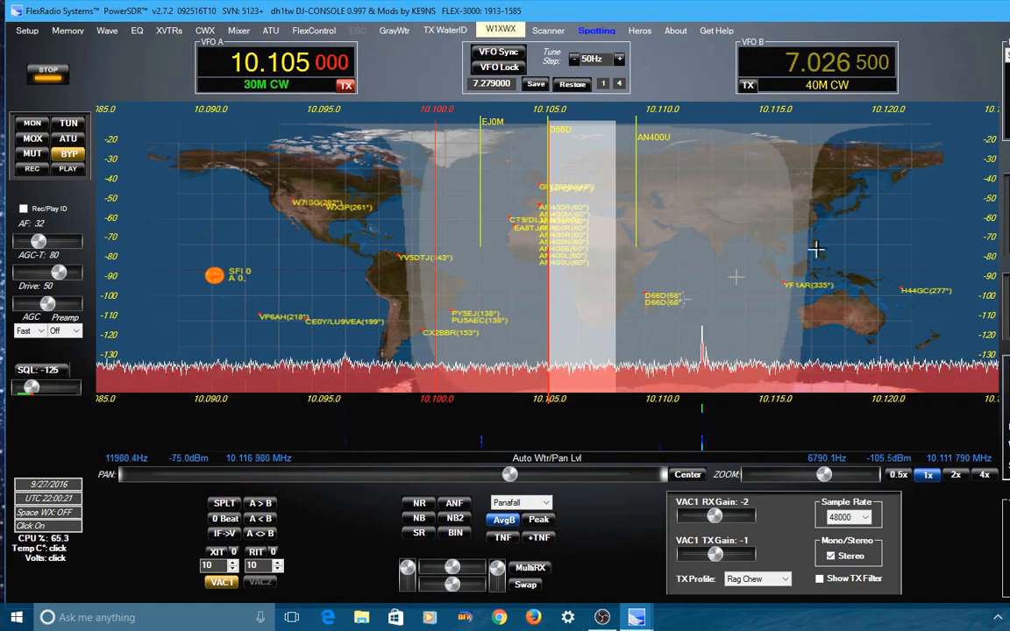
pyautogui.moveTo(761, 162)
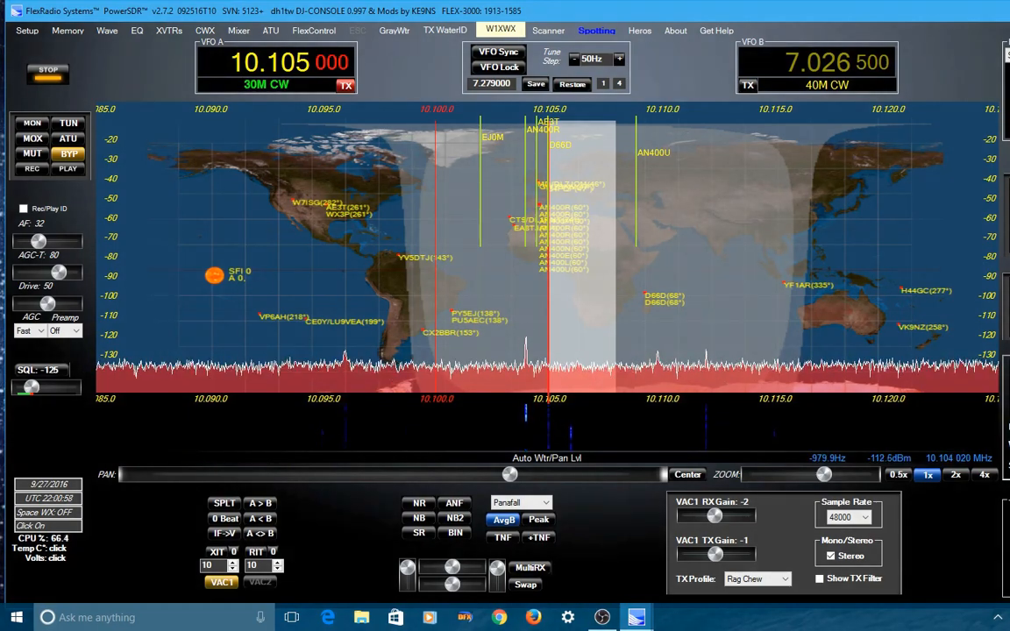
# - Bring the DX / SWL Spotter window with its incoming cluster spots to the front
pyautogui.click(596, 30)
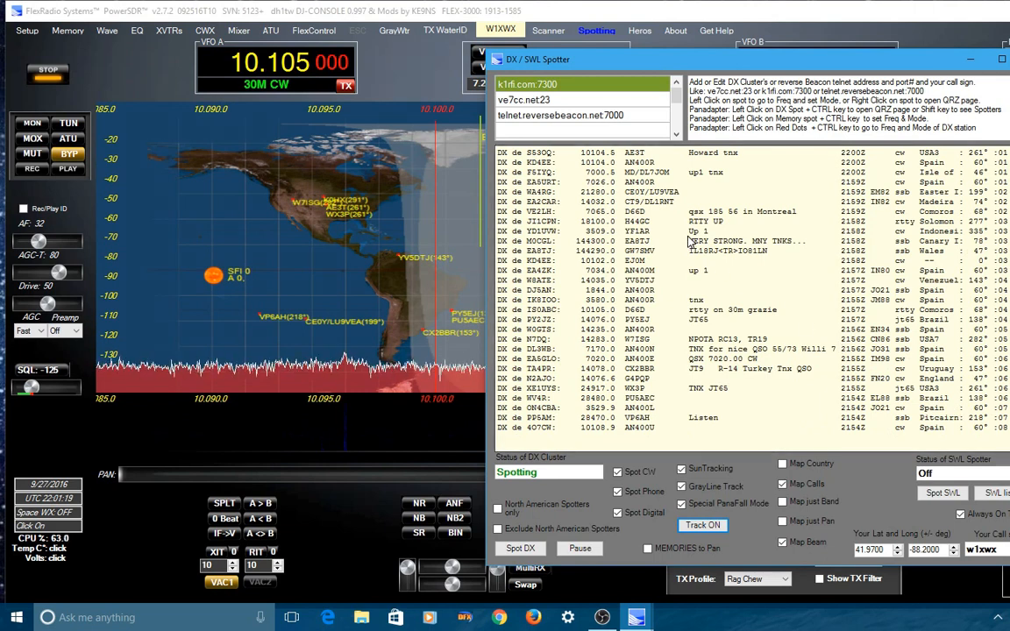
pyautogui.moveTo(695, 242)
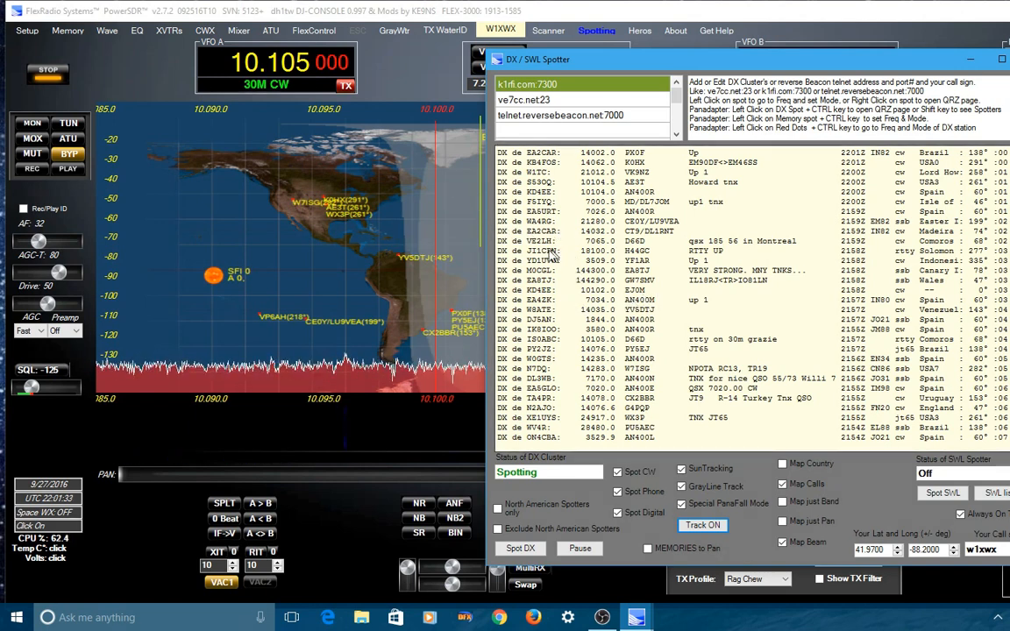
pyautogui.moveTo(613, 298)
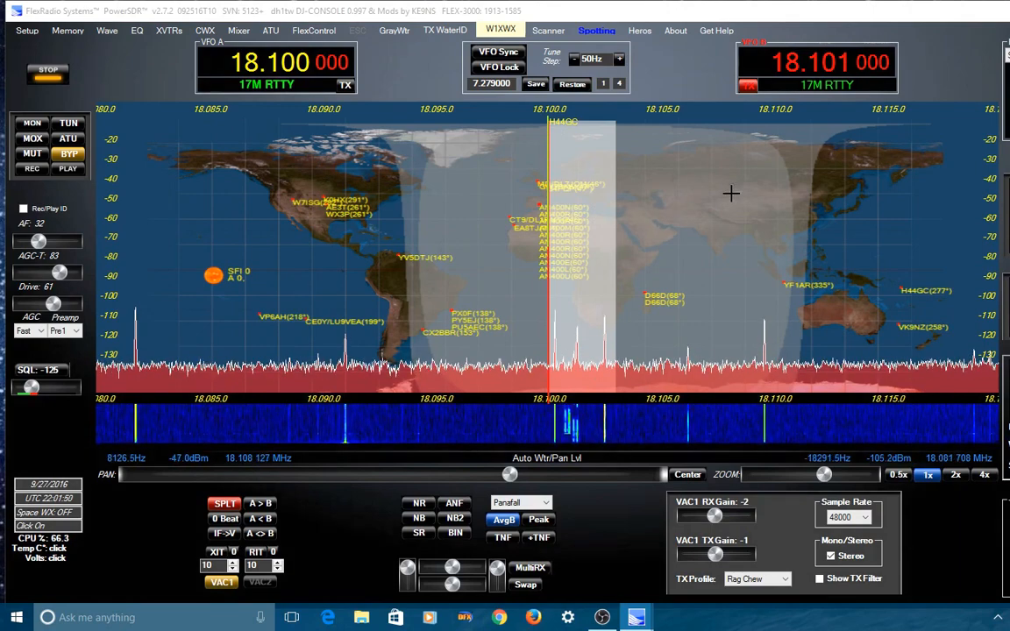
pyautogui.moveTo(705, 202)
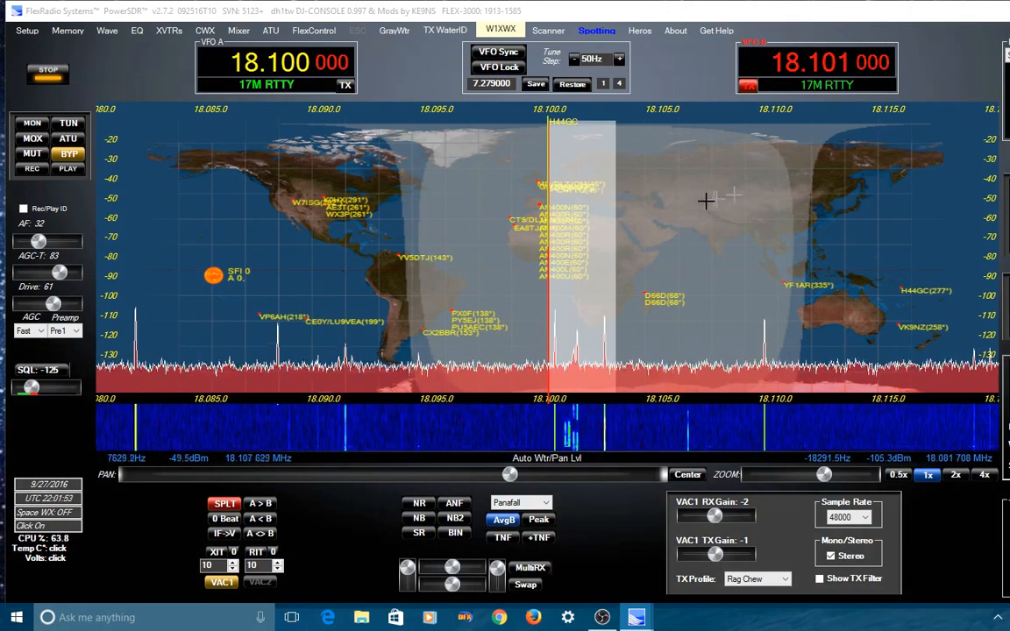
pyautogui.moveTo(666, 252)
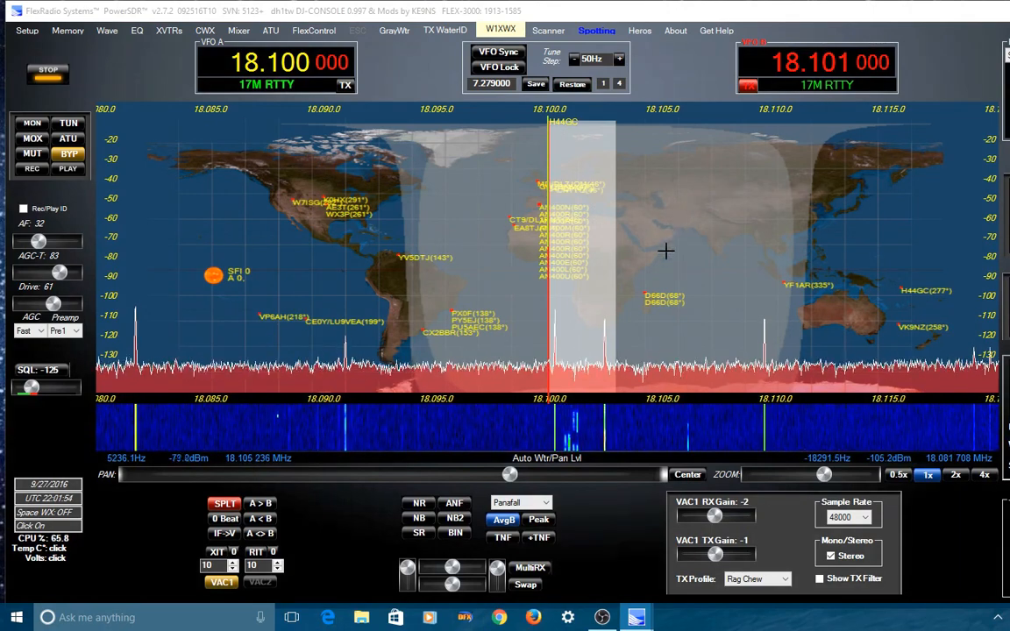
pyautogui.moveTo(691, 191)
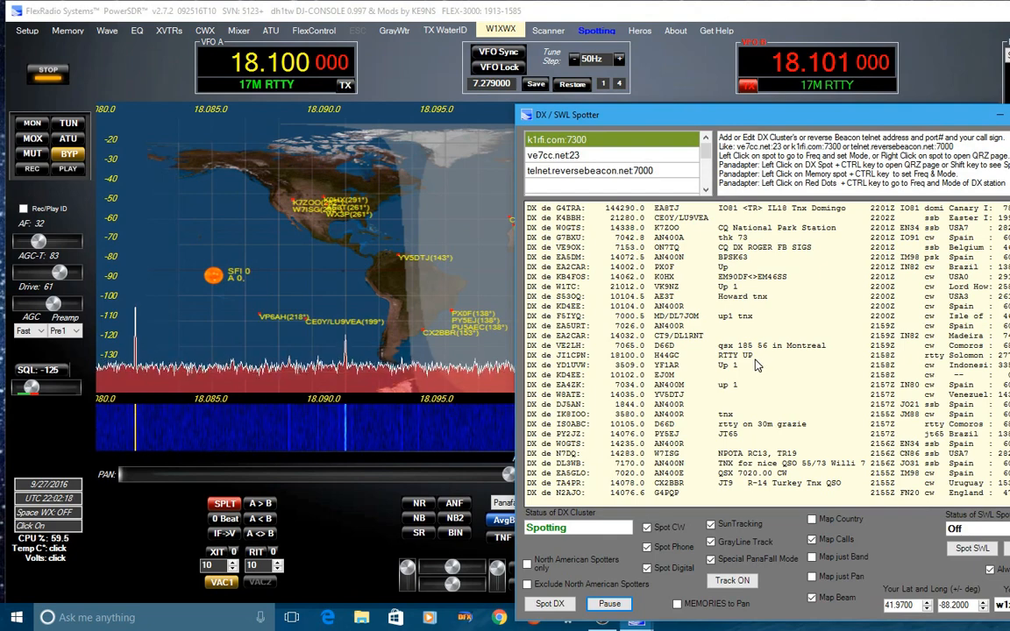
pyautogui.moveTo(793, 391)
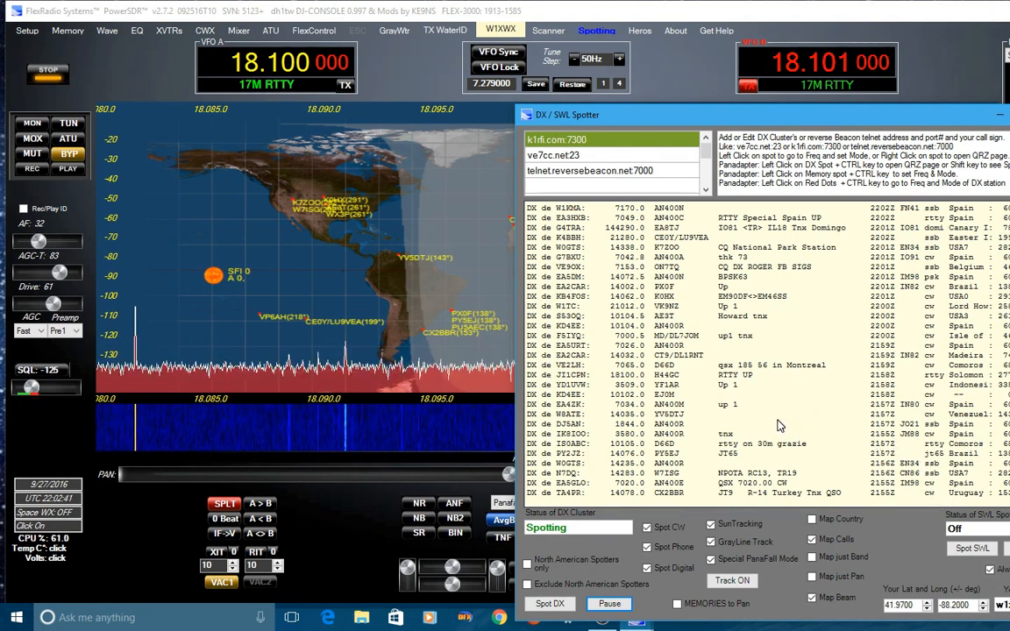
pyautogui.moveTo(699, 256)
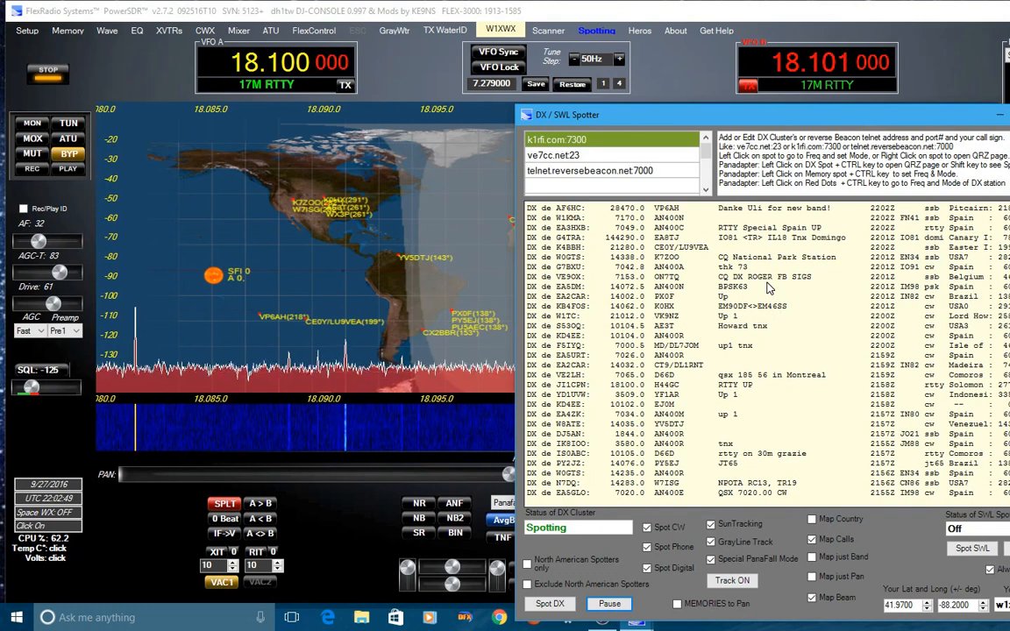
pyautogui.moveTo(764, 270)
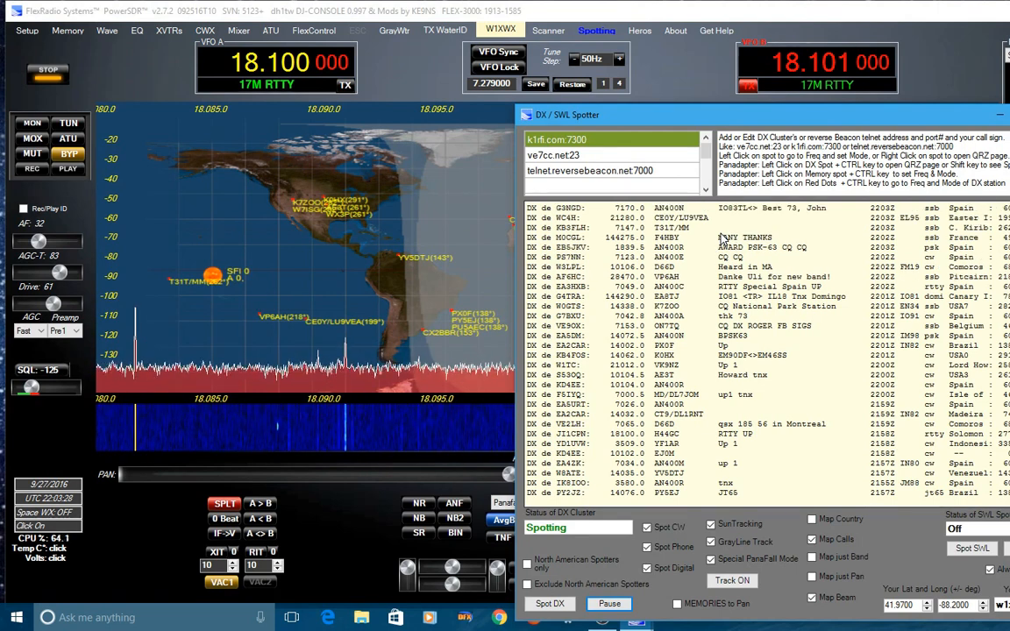
pyautogui.moveTo(196, 225)
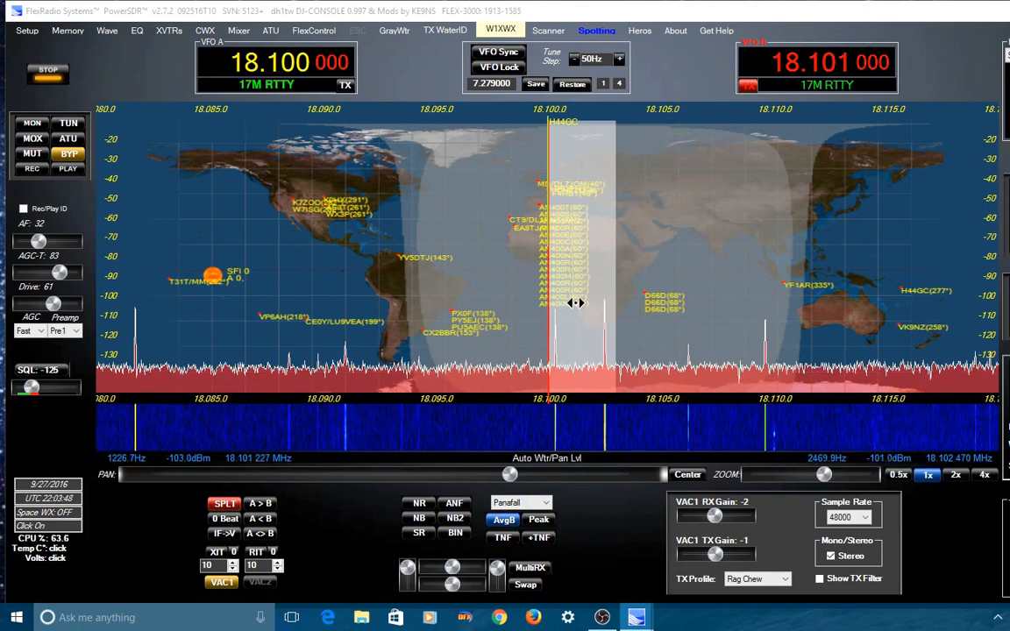
pyautogui.moveTo(666, 238)
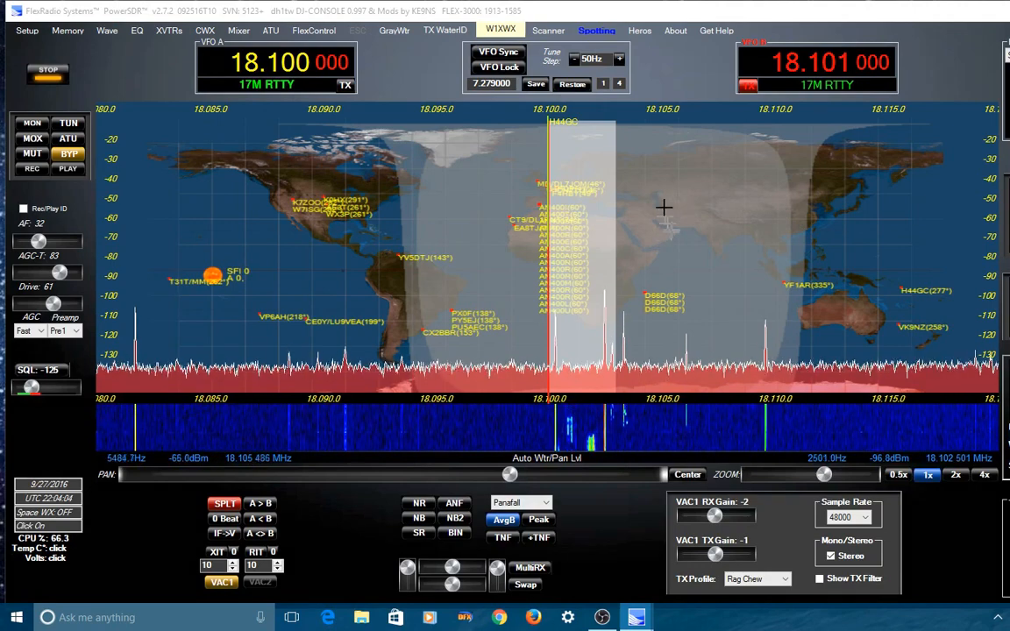
pyautogui.moveTo(768, 196)
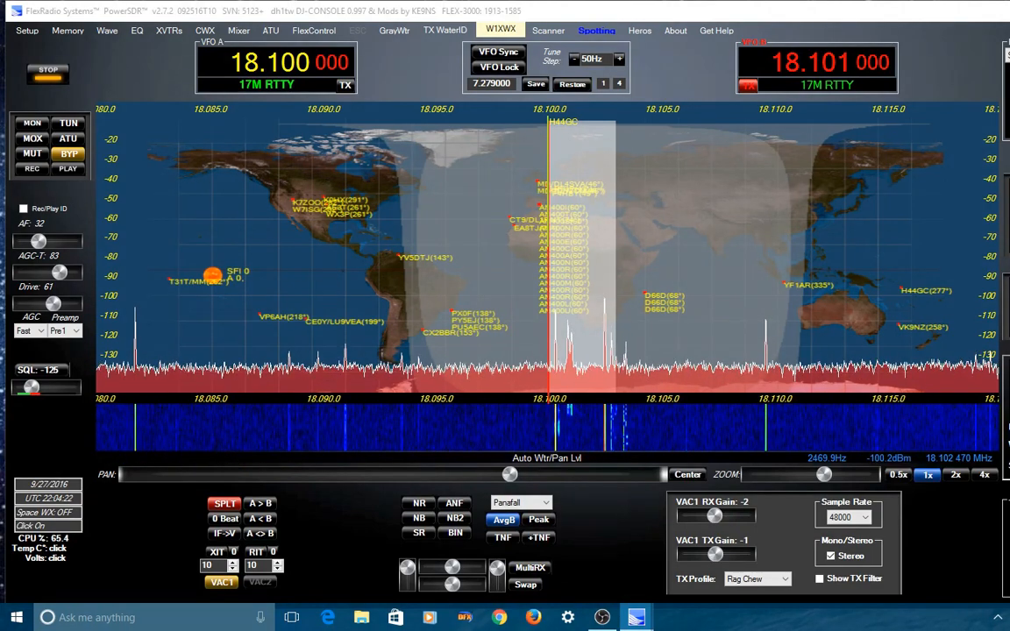
# - Stop DX cluster spotting from the Spotter window via Spot DX
pyautogui.click(596, 29)
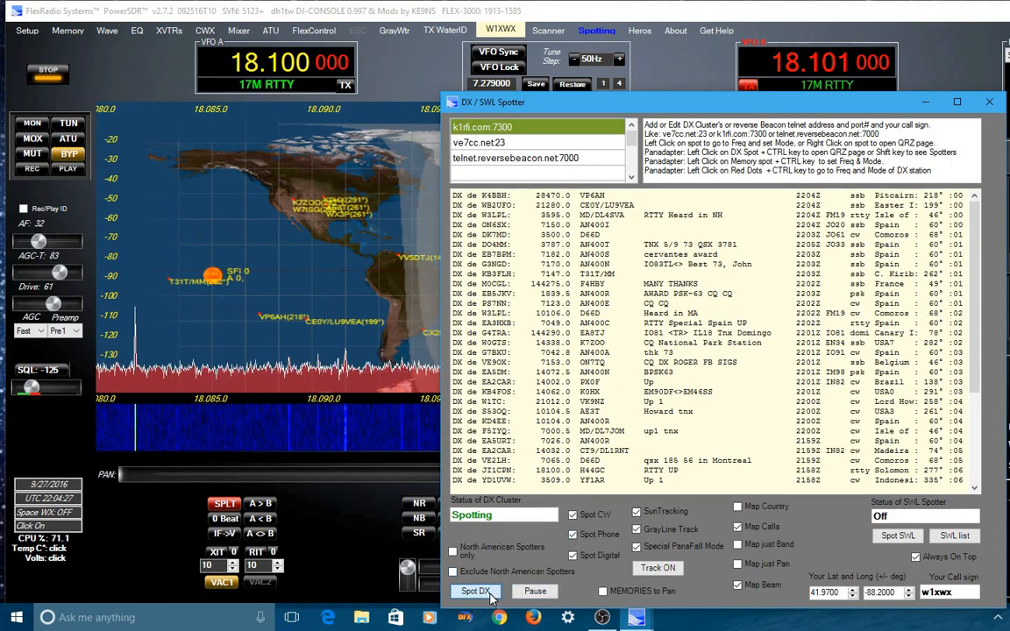
pyautogui.click(475, 589)
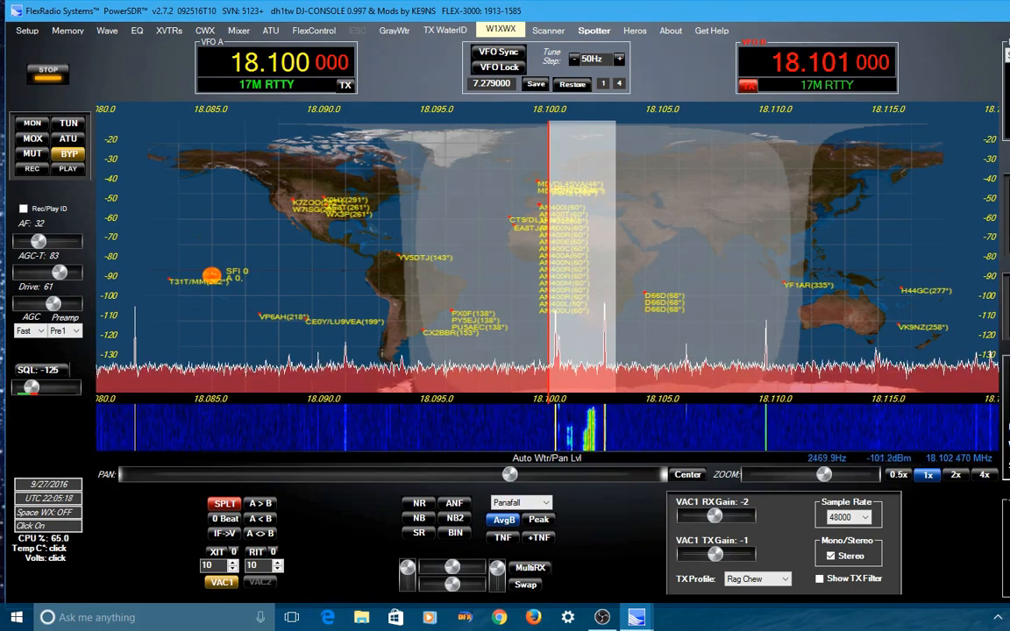
# - Start SWL spotting with Spot SWL so shortwave broadcaster names appear on the map
pyautogui.click(593, 30)
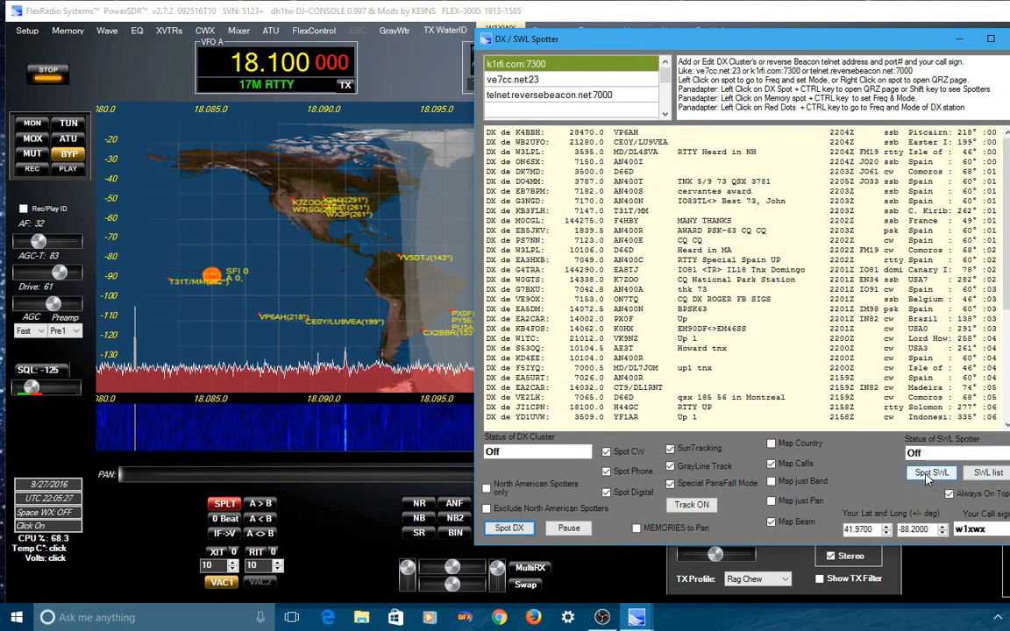
pyautogui.click(931, 474)
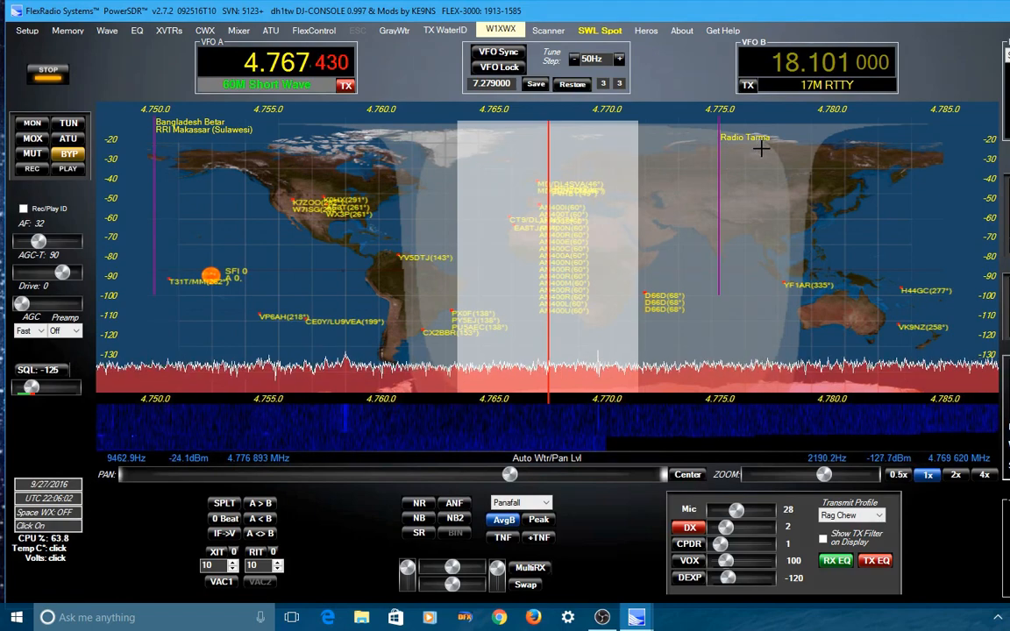
pyautogui.moveTo(711, 147)
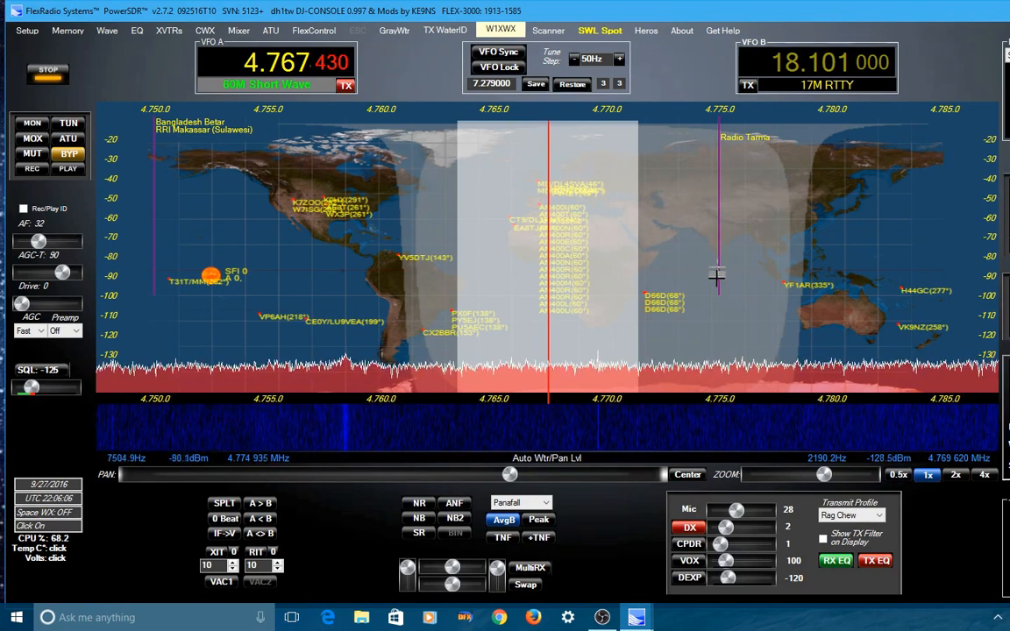
pyautogui.moveTo(753, 354)
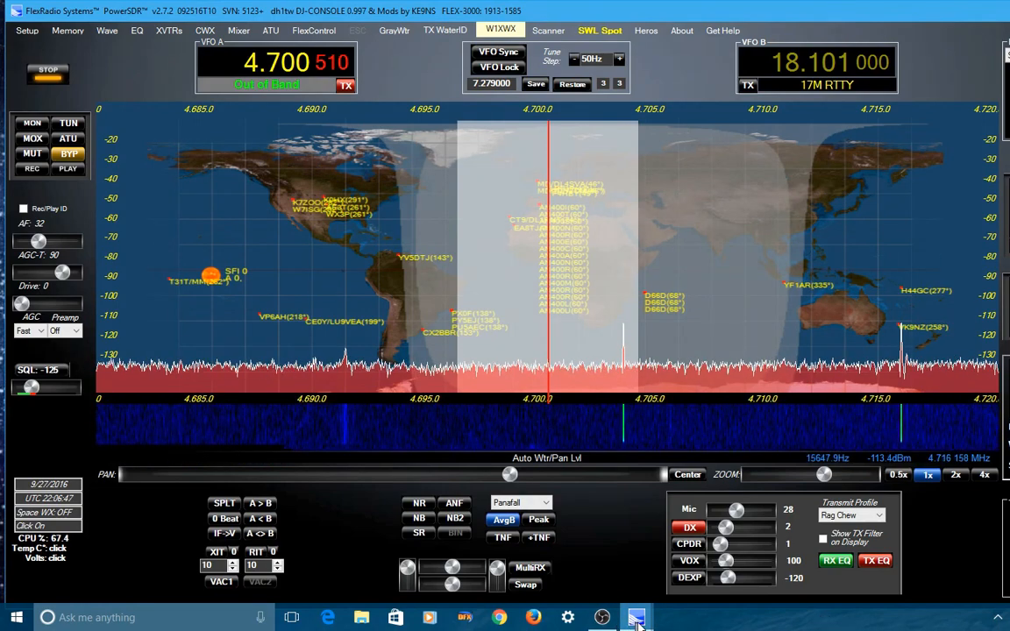
# - Bring the Spotter window forward from the taskbar and show the SWL station list
pyautogui.click(637, 617)
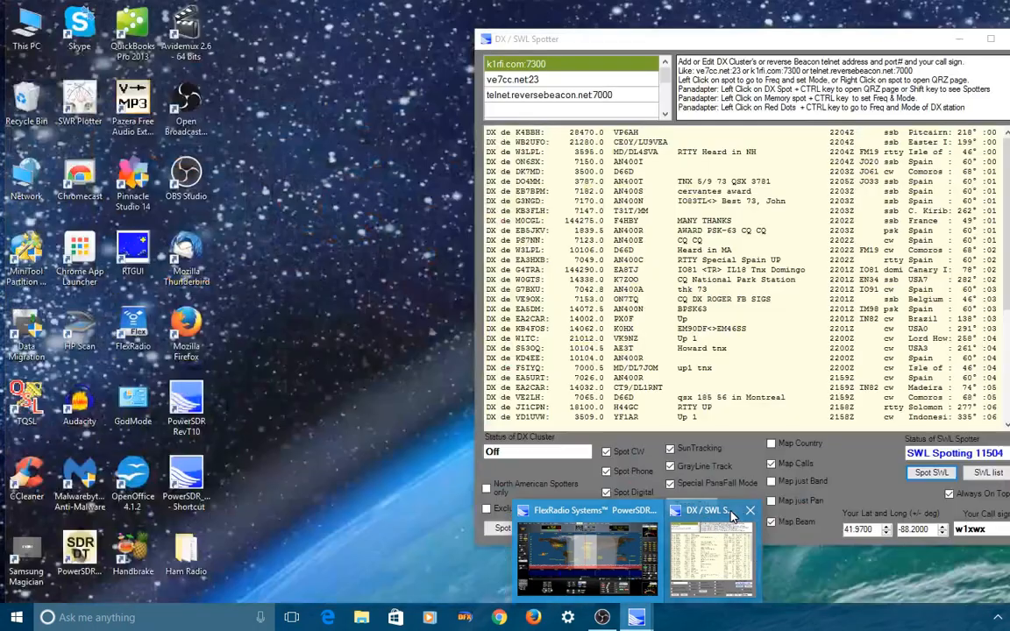
pyautogui.click(587, 558)
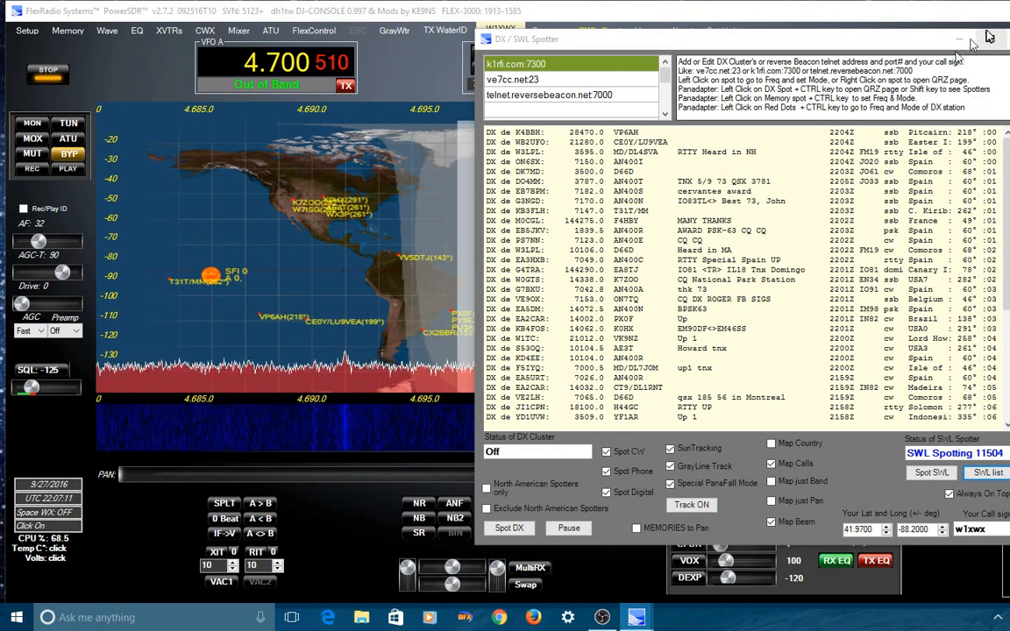
pyautogui.click(600, 30)
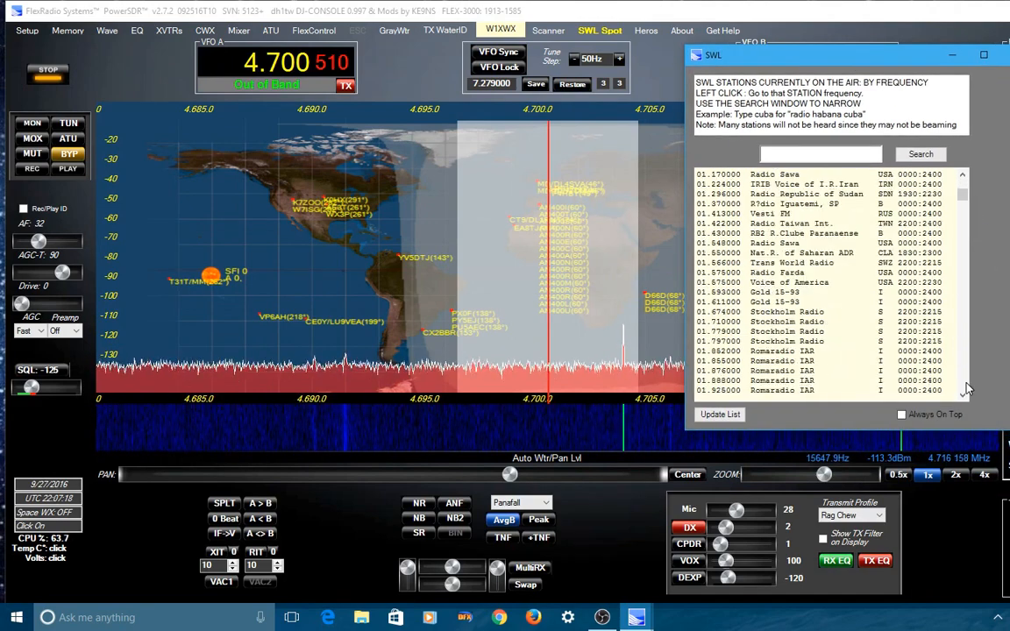
# - Scroll the SWL station list down toward China National Radio at 7.215 MHz
pyautogui.scroll(-3)
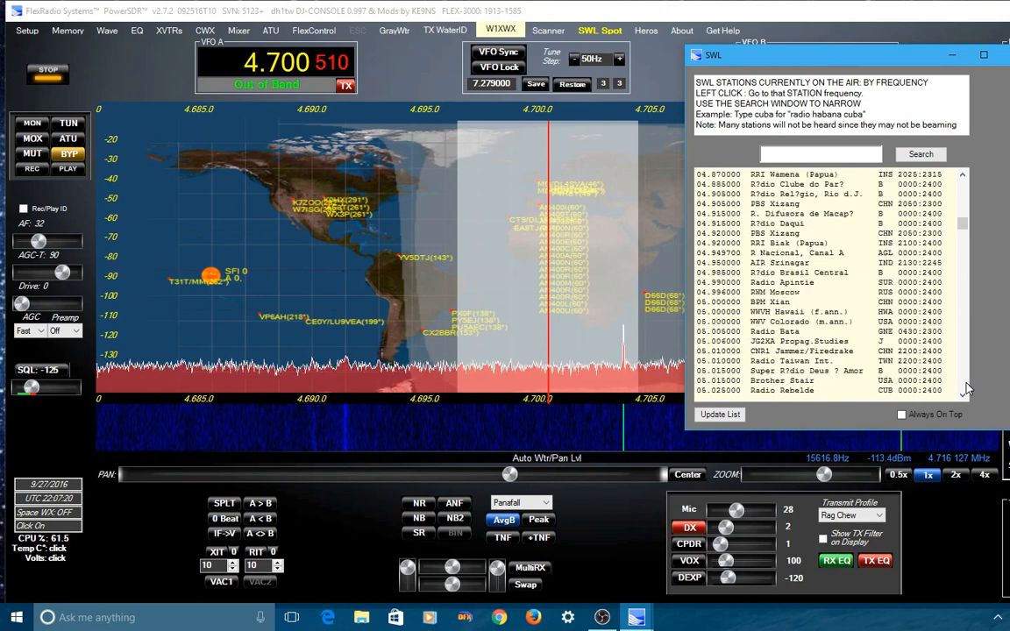
pyautogui.scroll(-3)
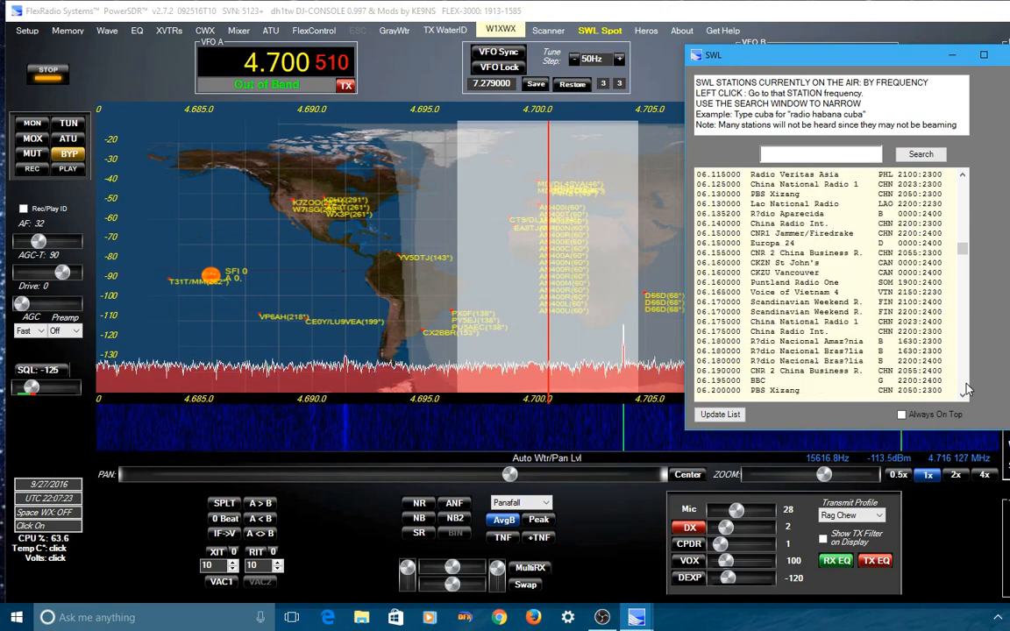
pyautogui.scroll(-3)
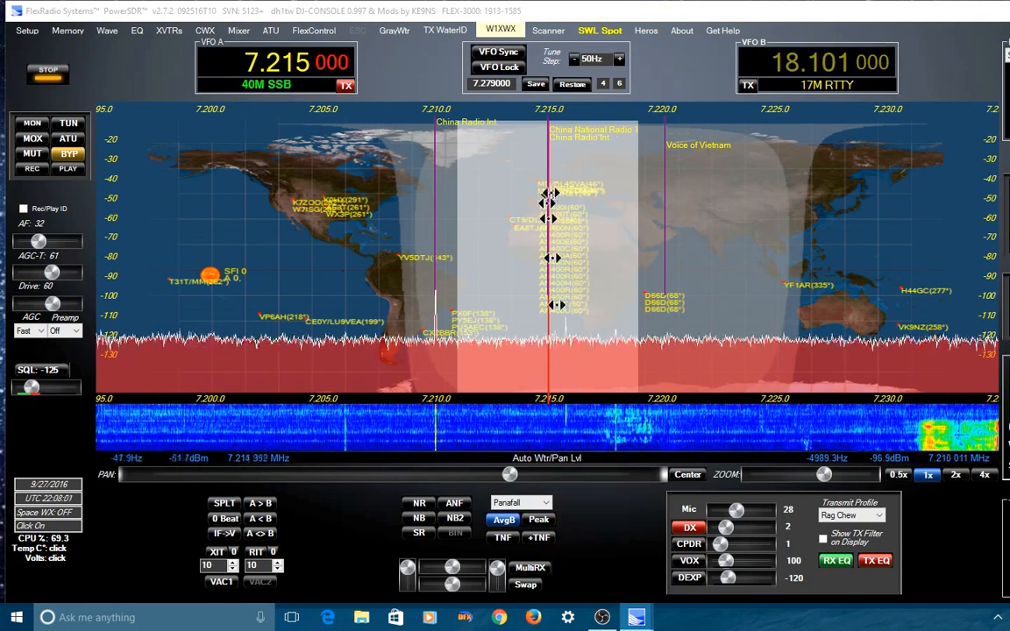
pyautogui.moveTo(772, 225)
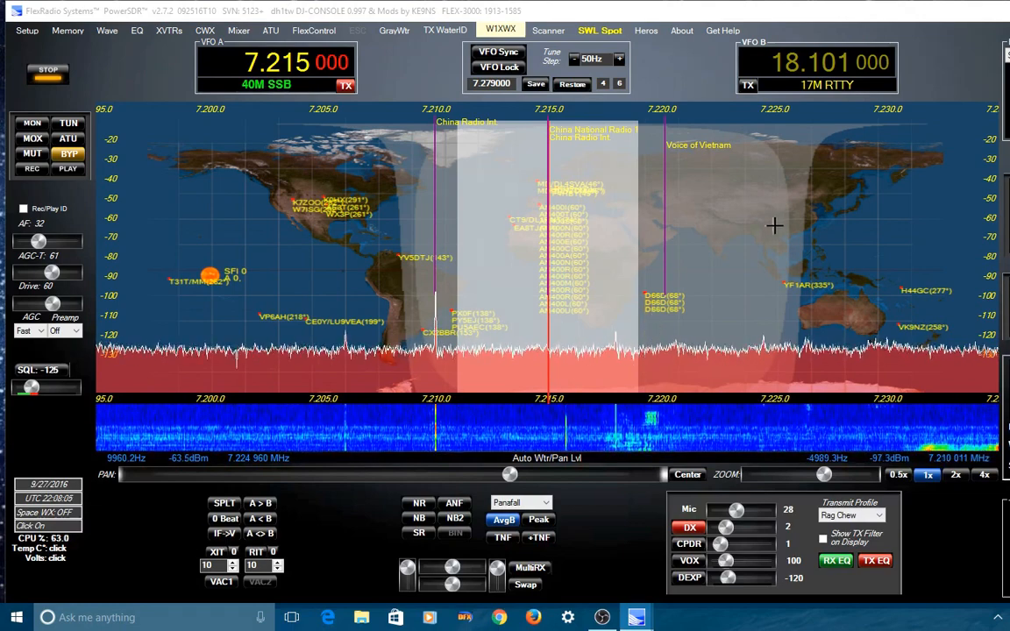
pyautogui.moveTo(751, 213)
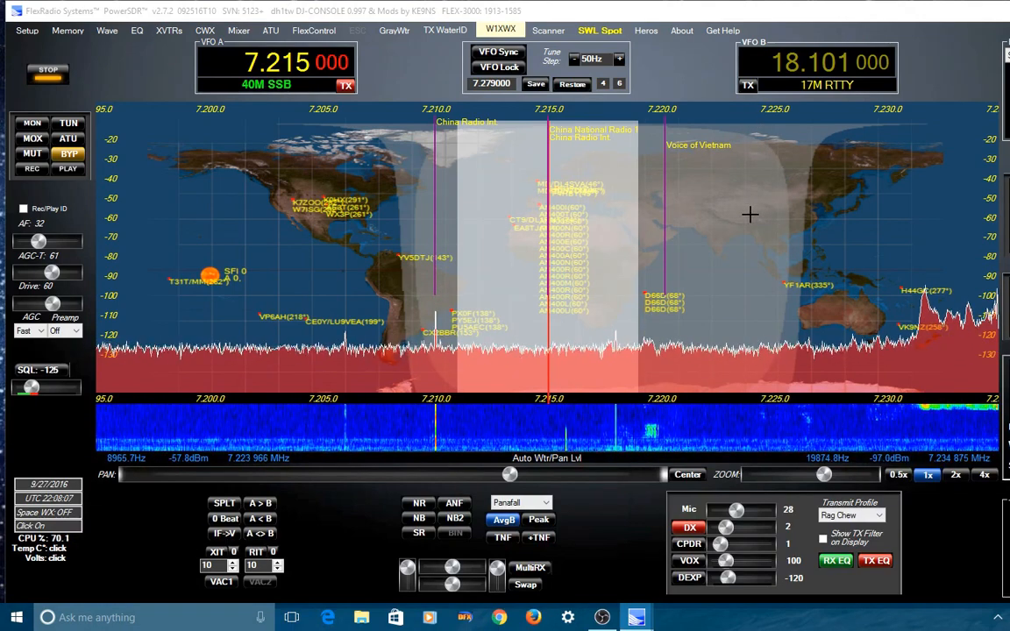